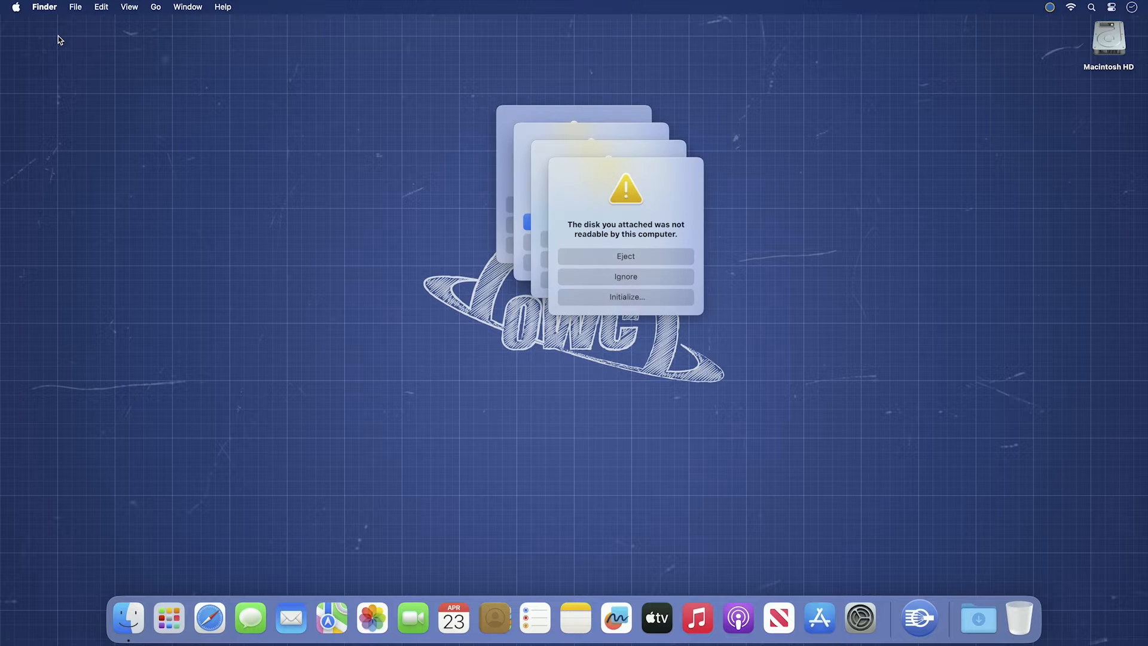
mouse_move(386, 135)
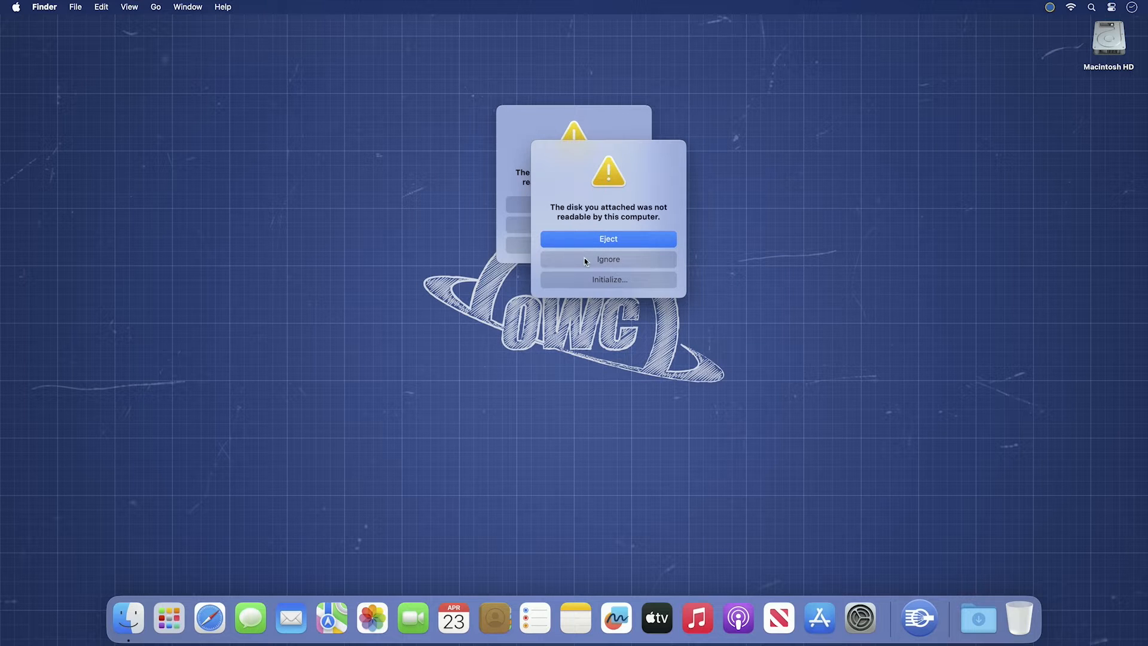
Dismiss the last 'disk not readable' alert with Ignore, leaving the desktop clear.
left_click(608, 238)
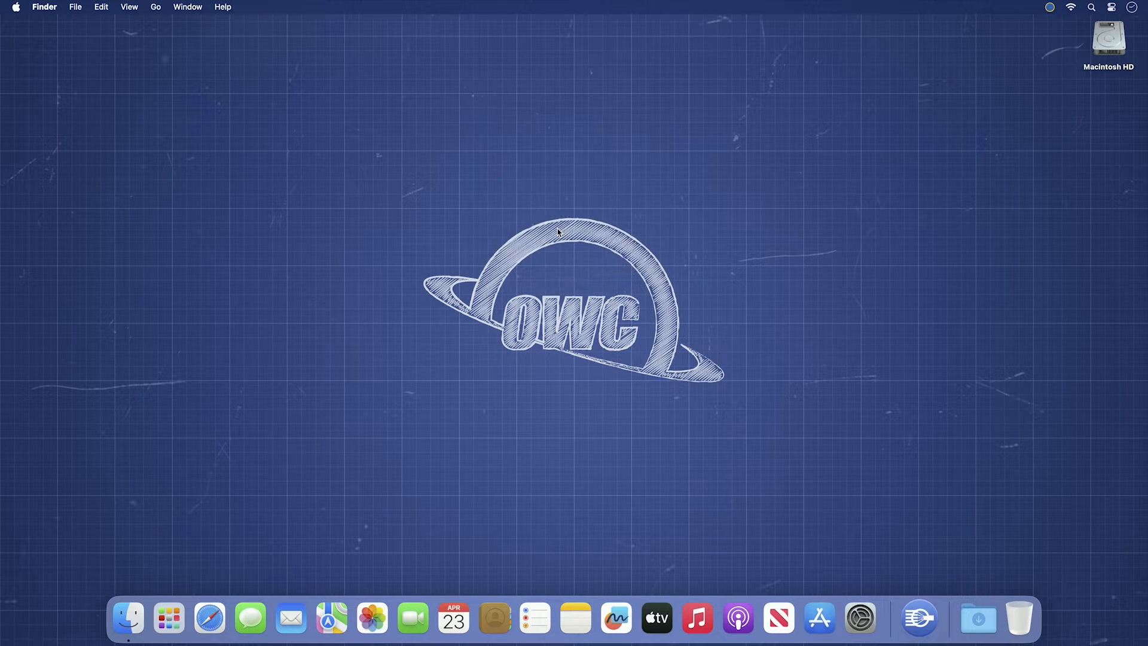
mouse_move(890, 579)
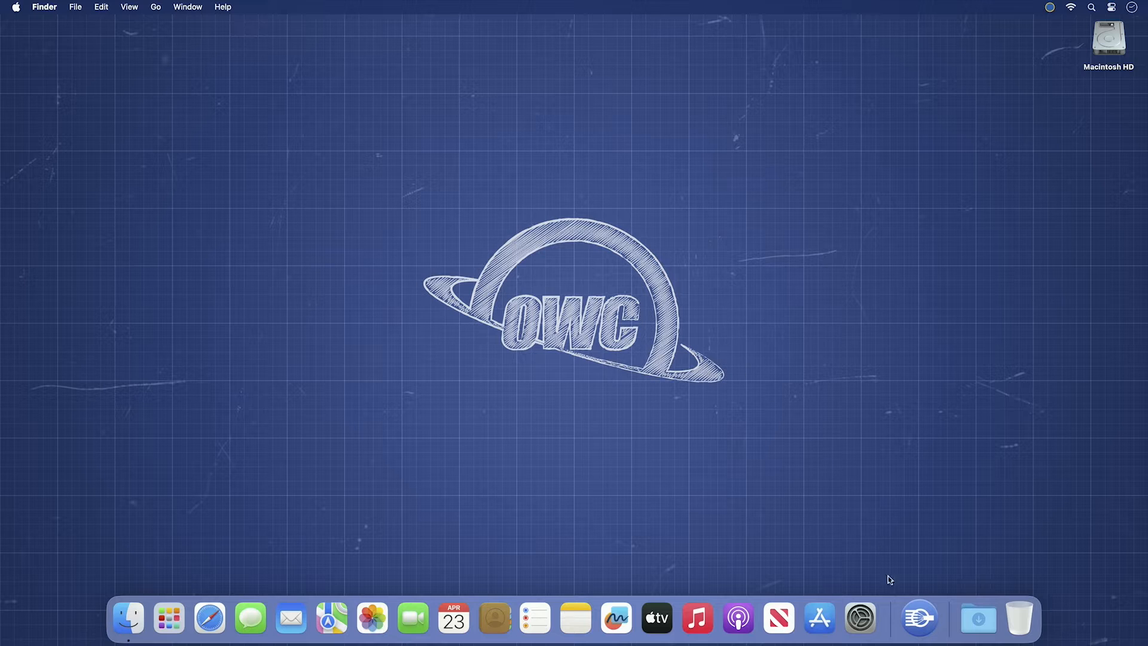
Launch SoftRAID from the Dock to list the four 1 TB SATA disks and Macintosh HD.
left_click(918, 618)
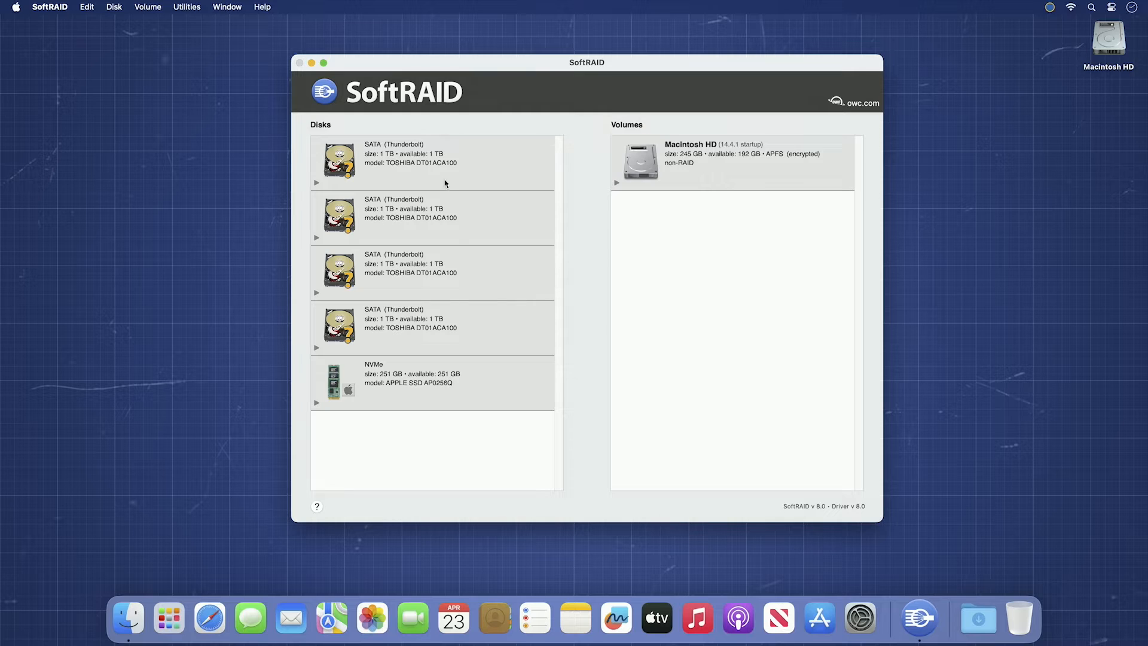
mouse_move(593, 182)
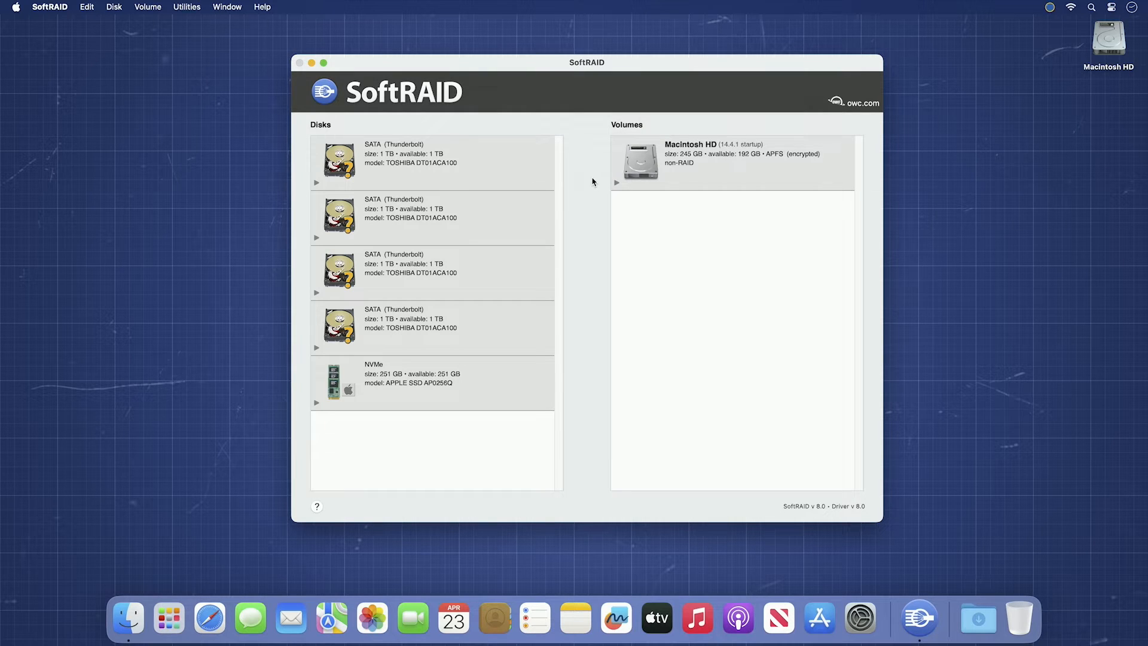
mouse_move(496, 180)
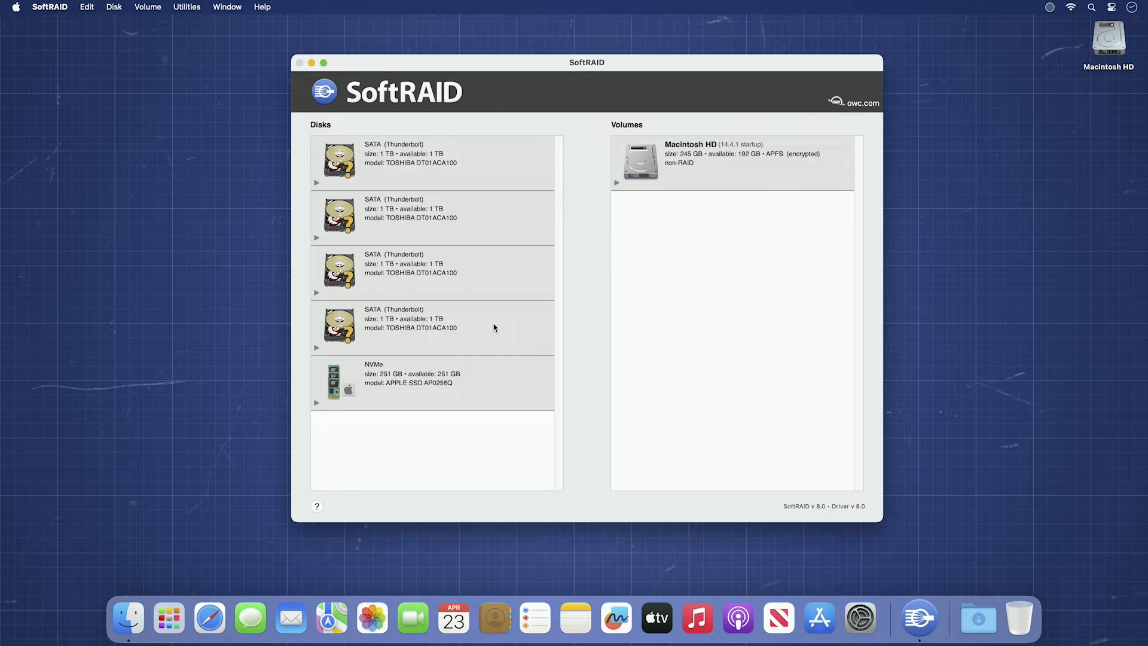
mouse_move(492, 312)
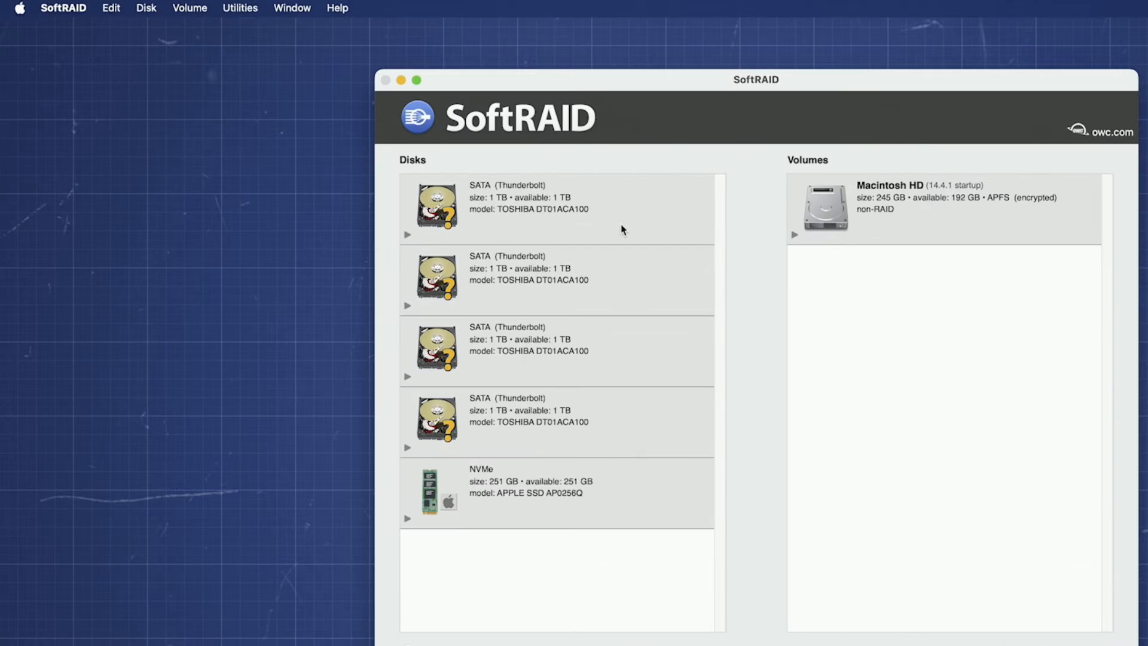
Certify the first 1 TB SATA disk with three passes and random access test, authorized by admin password.
left_click(555, 208)
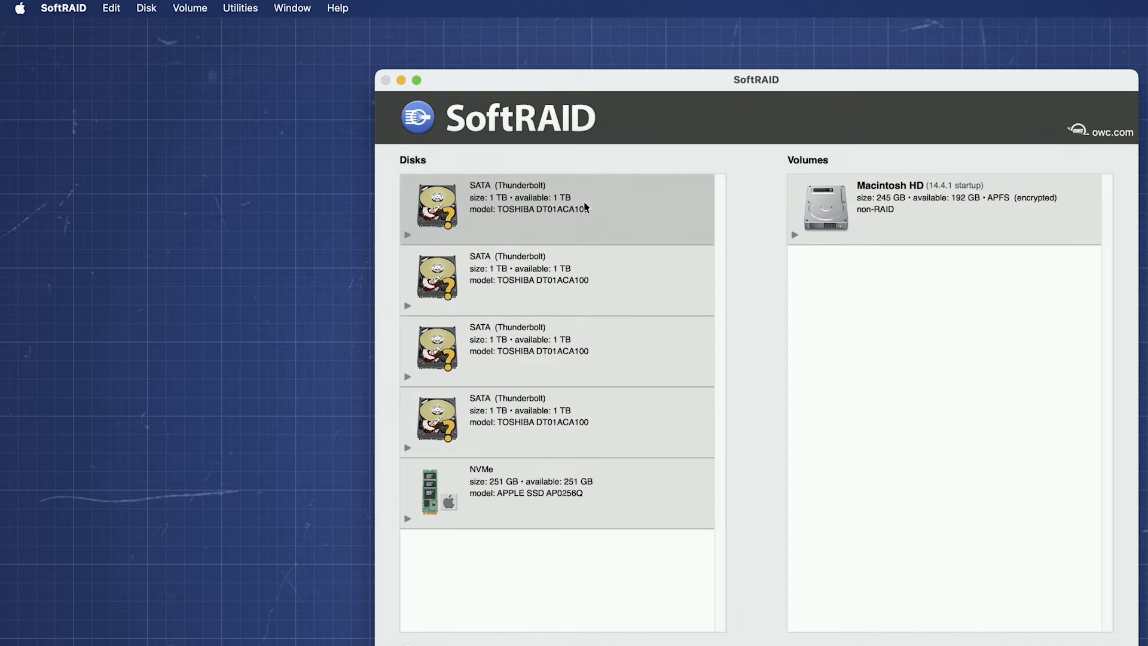
left_click(145, 8)
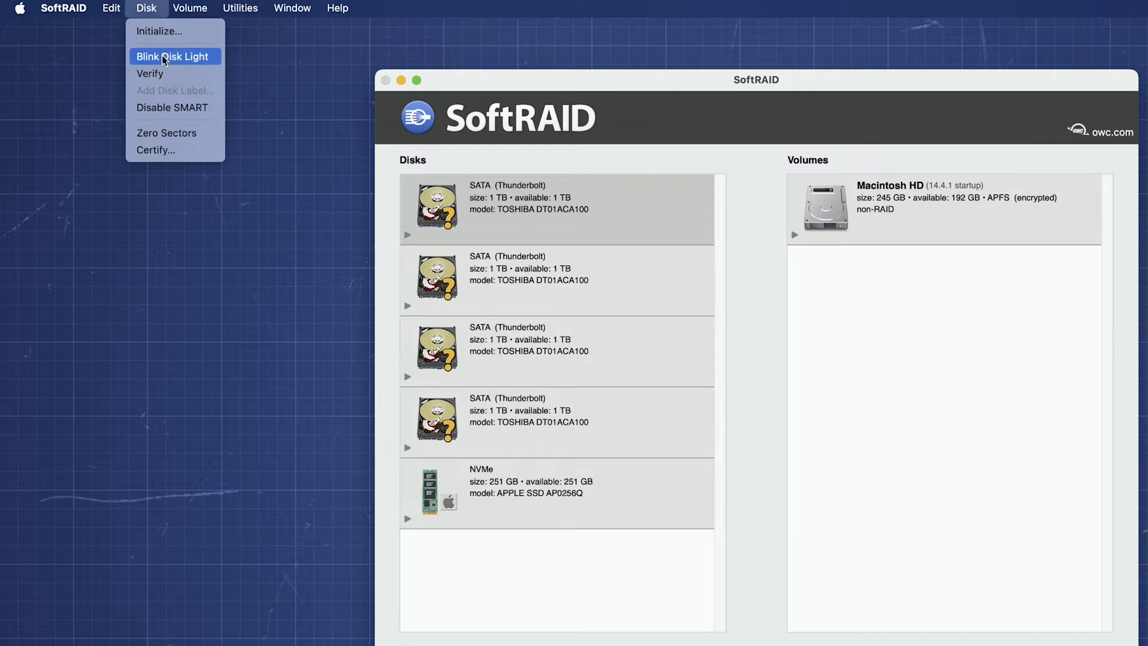
mouse_move(165, 150)
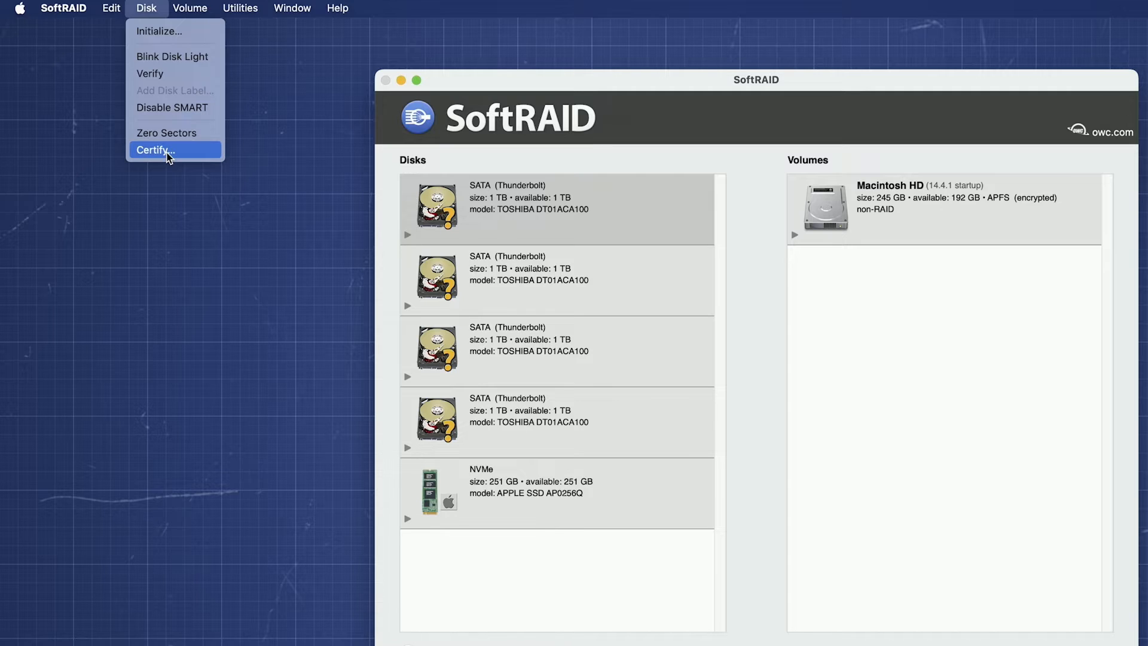
mouse_move(168, 159)
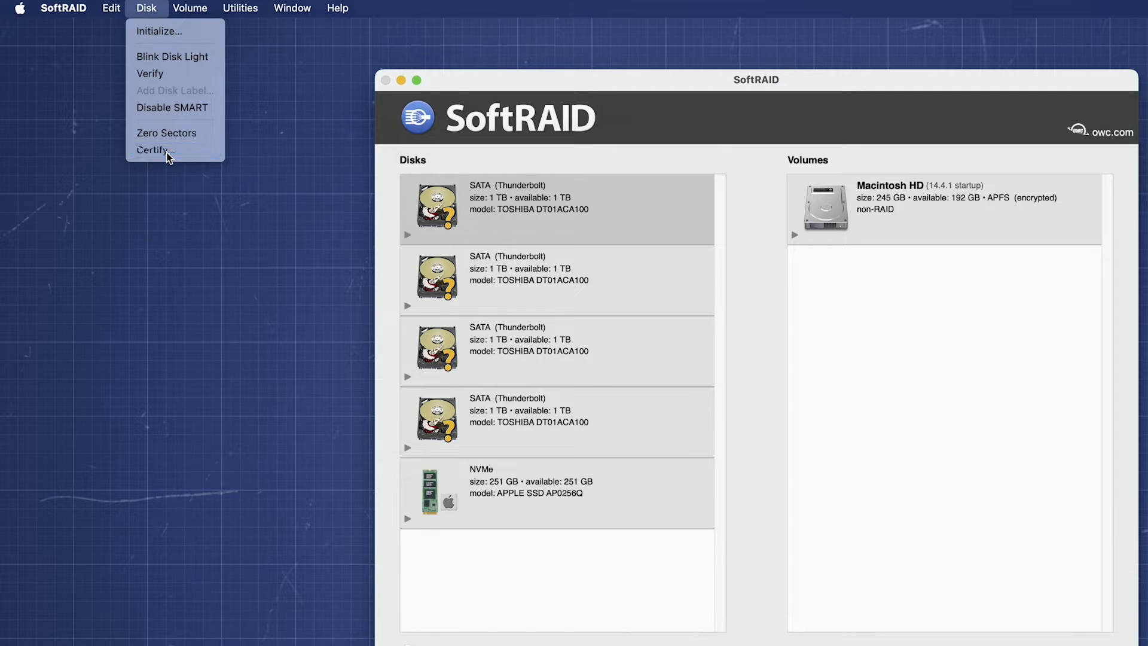
left_click(154, 151)
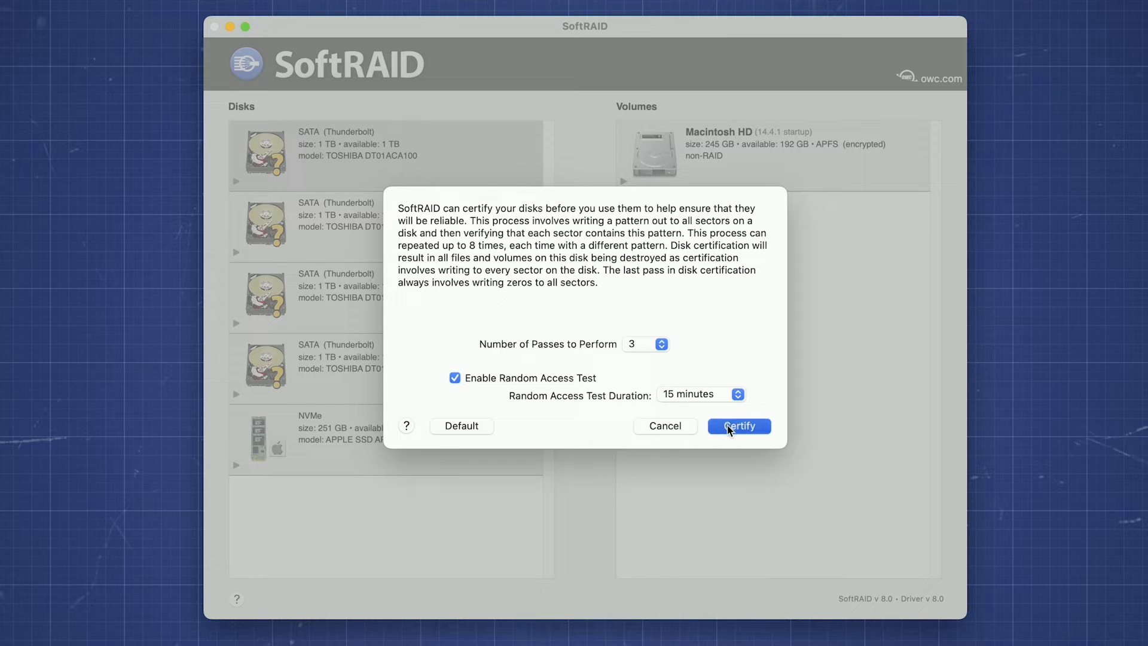
left_click(737, 426)
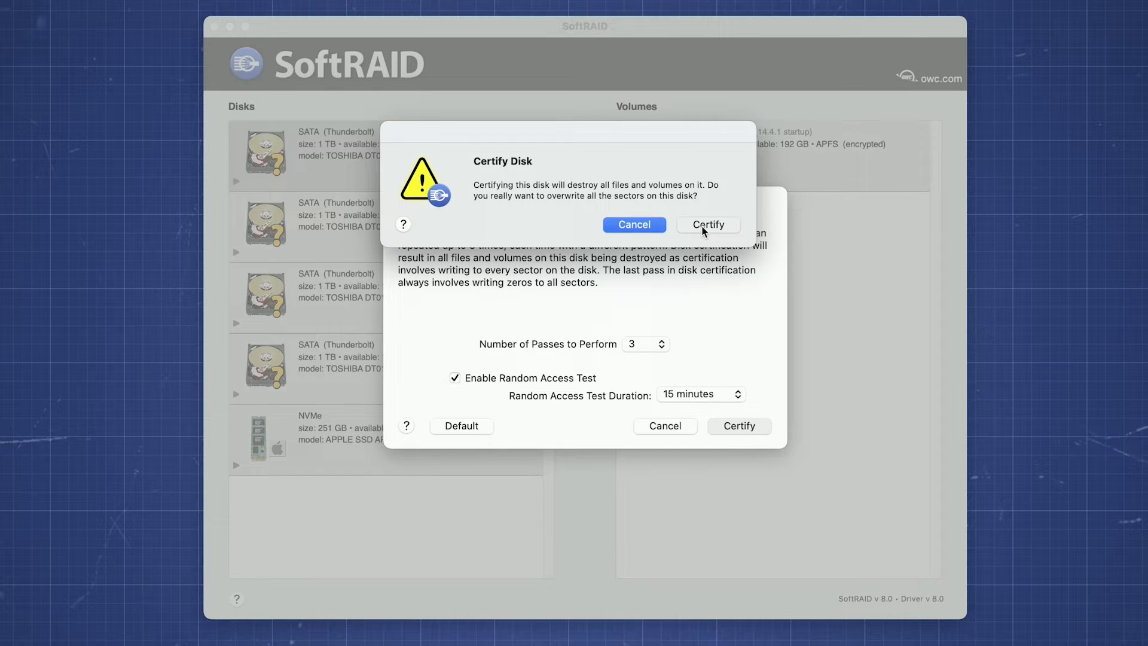
left_click(706, 225)
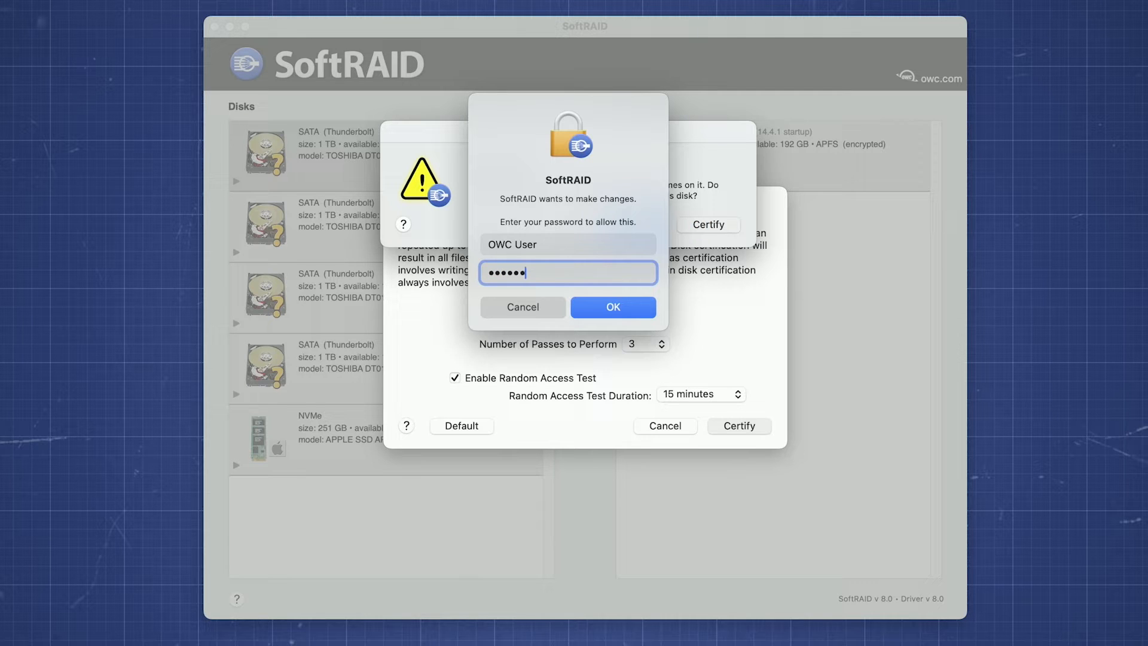
type("••")
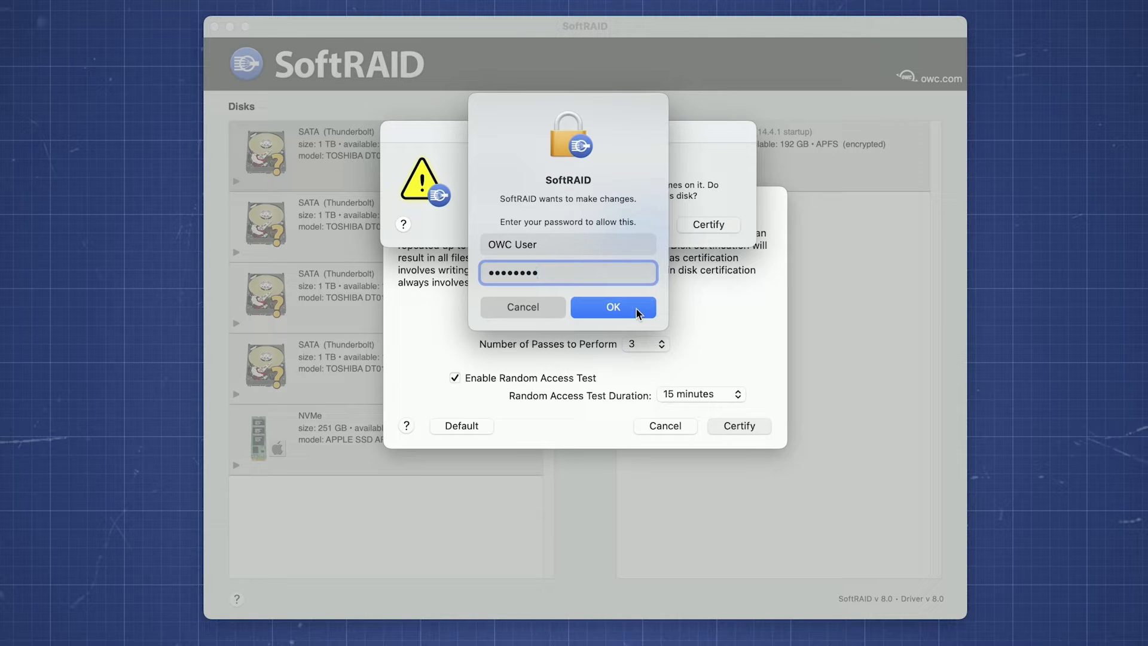
left_click(612, 307)
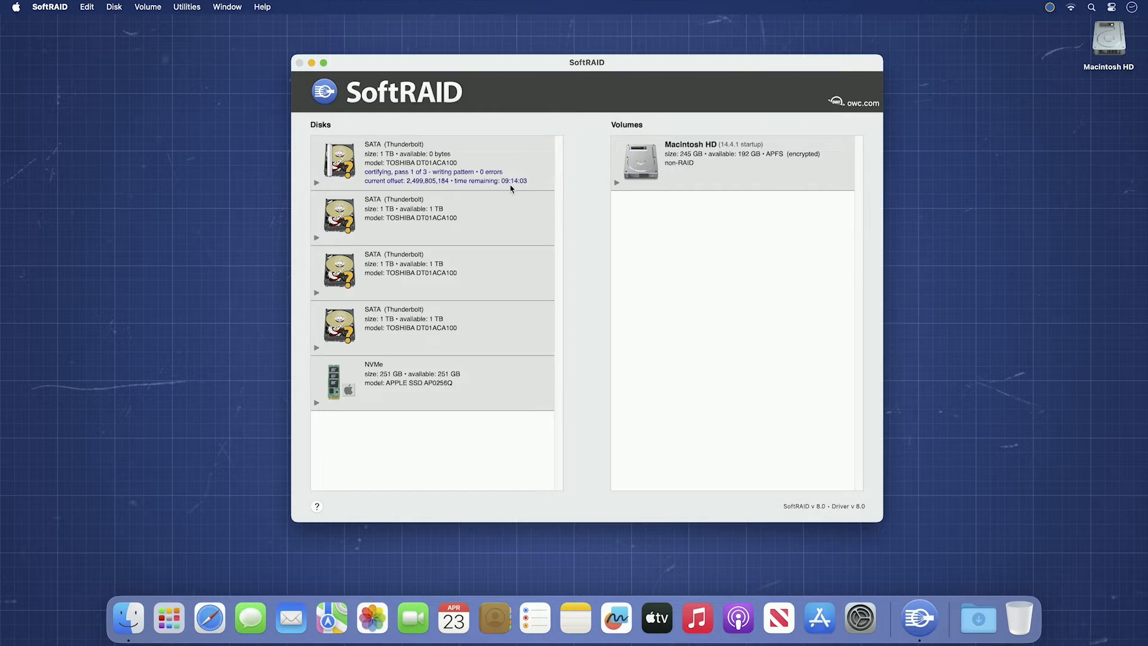
Start the same three-pass certification on the remaining SATA disks.
left_click(147, 7)
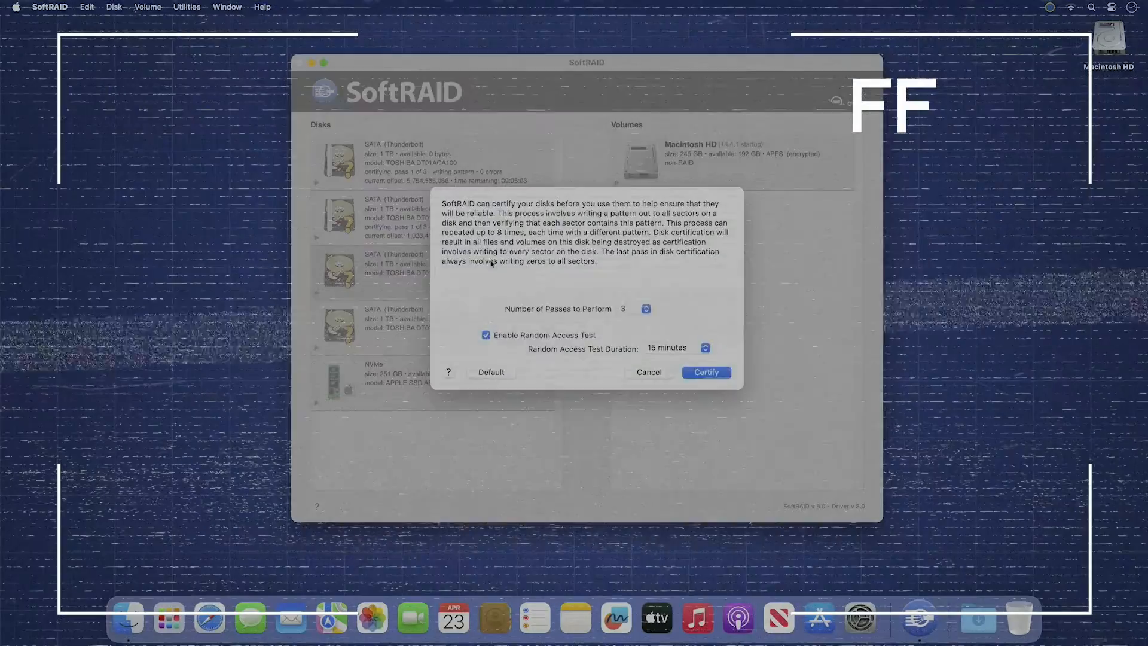
left_click(704, 372)
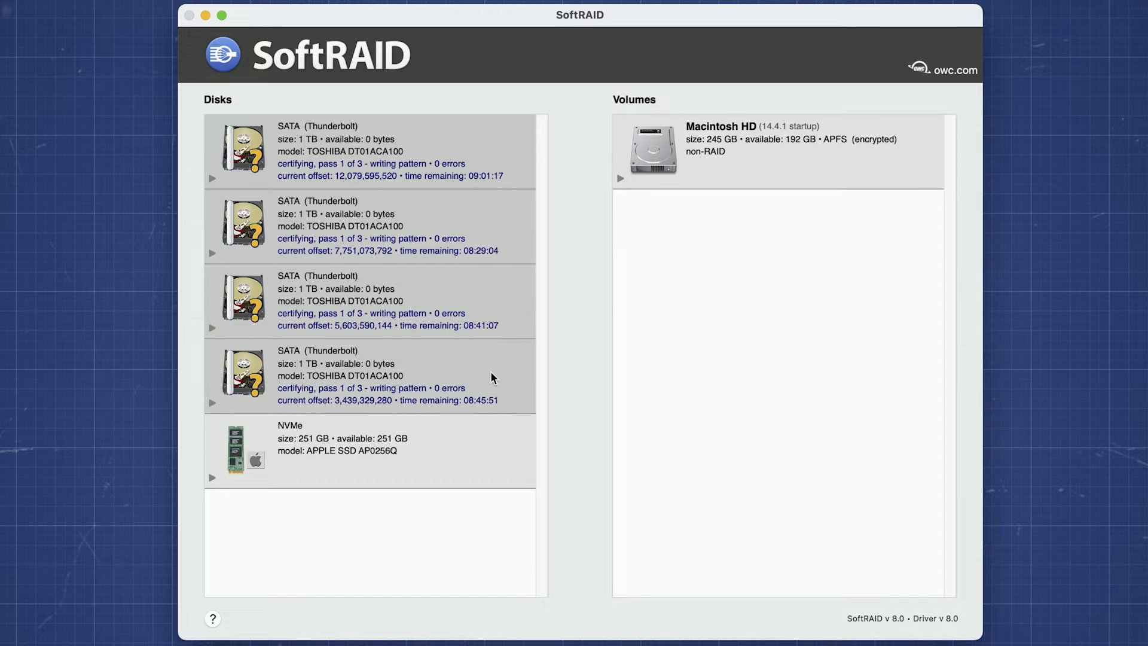
right_click(490, 376)
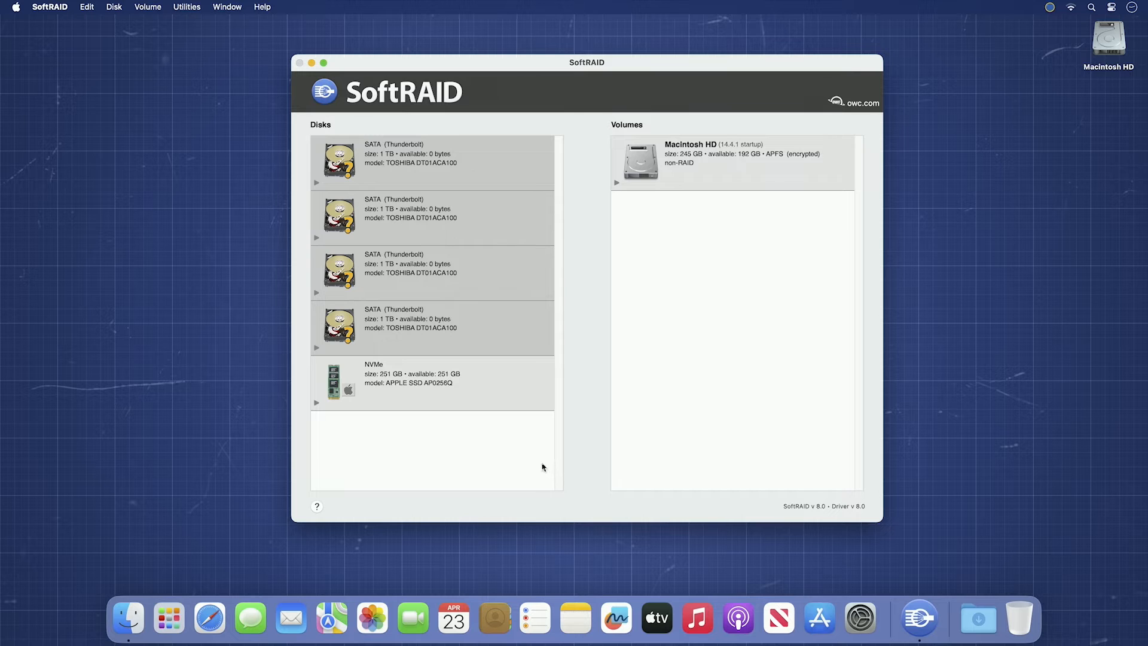
Start certifying the selected disk again, confirming the overwrite of all sectors.
left_click(114, 7)
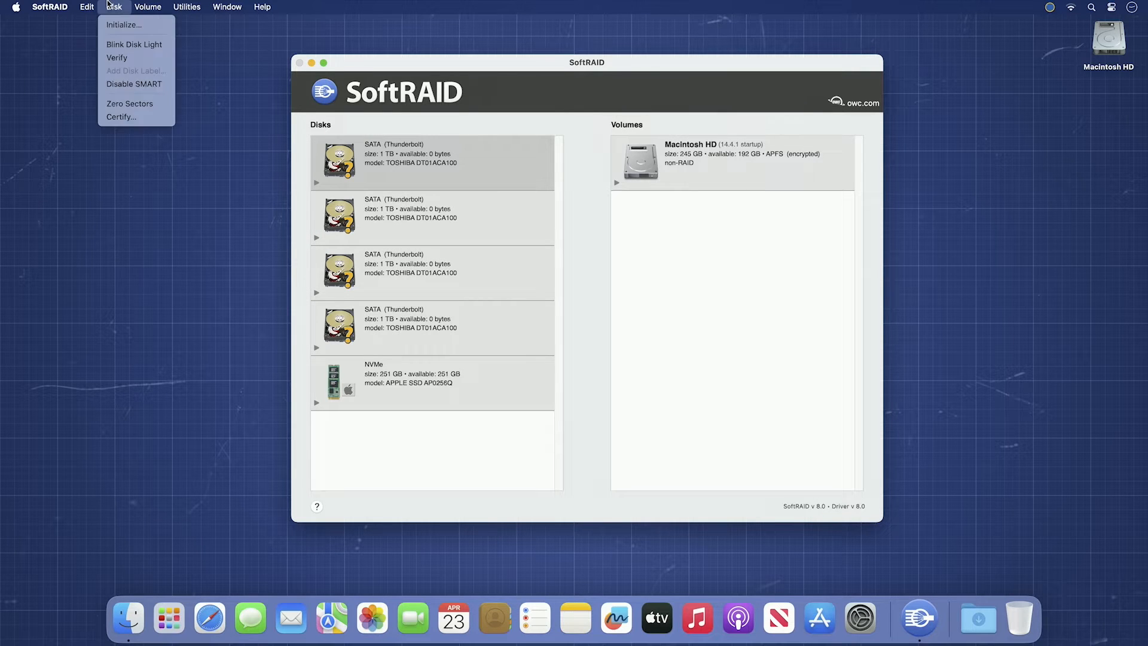
left_click(121, 116)
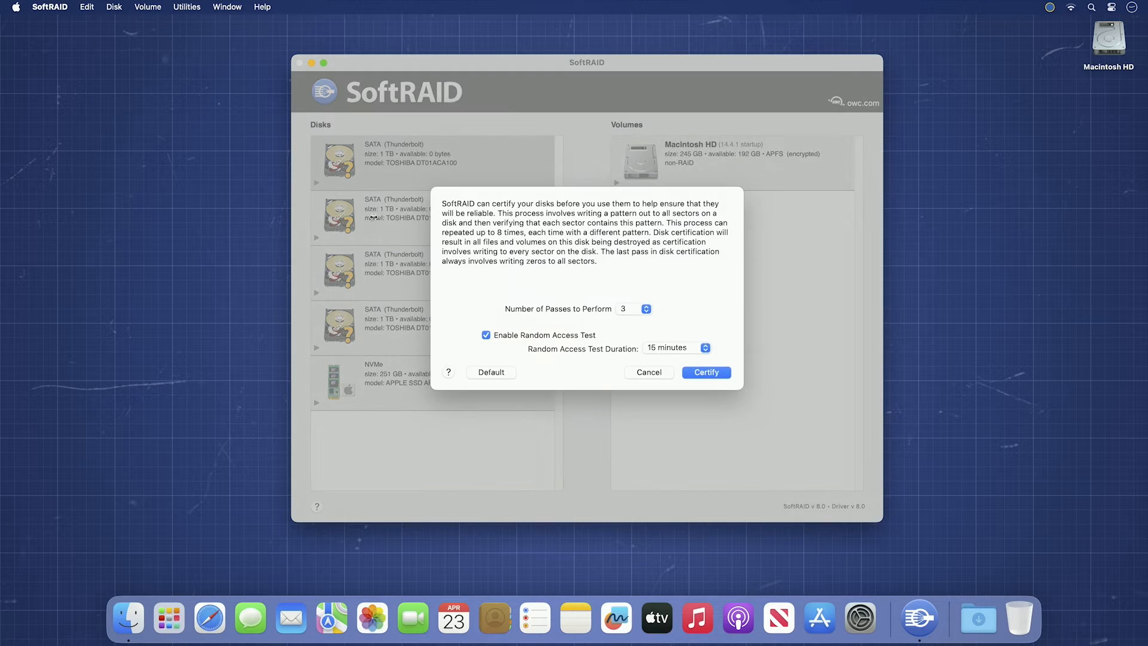
left_click(706, 372)
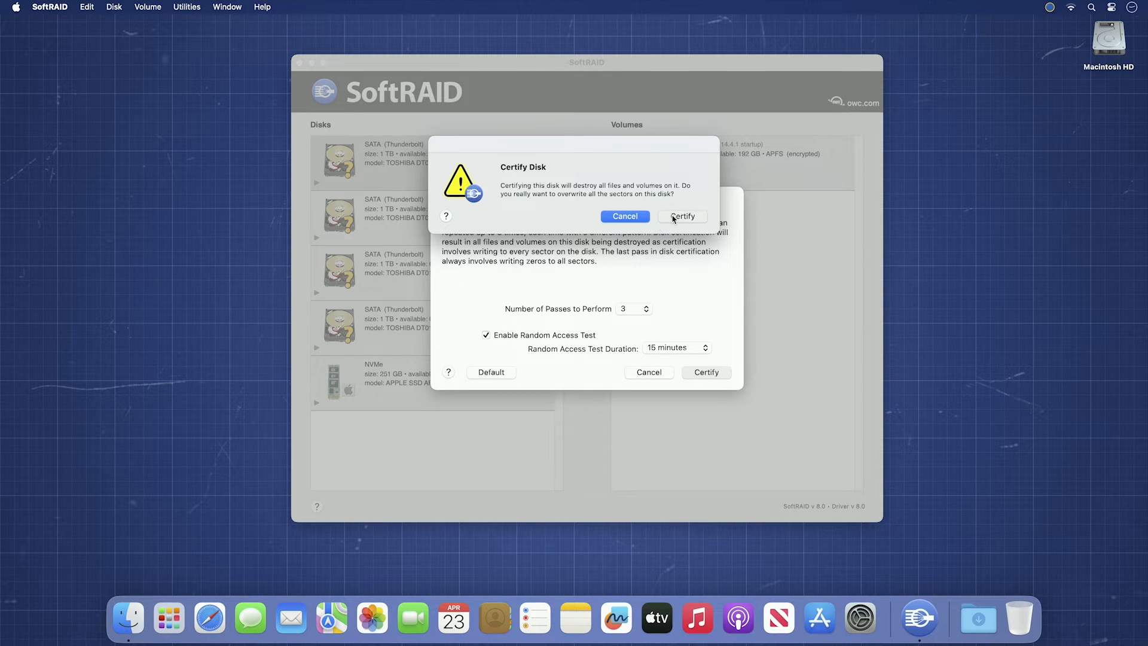
left_click(681, 217)
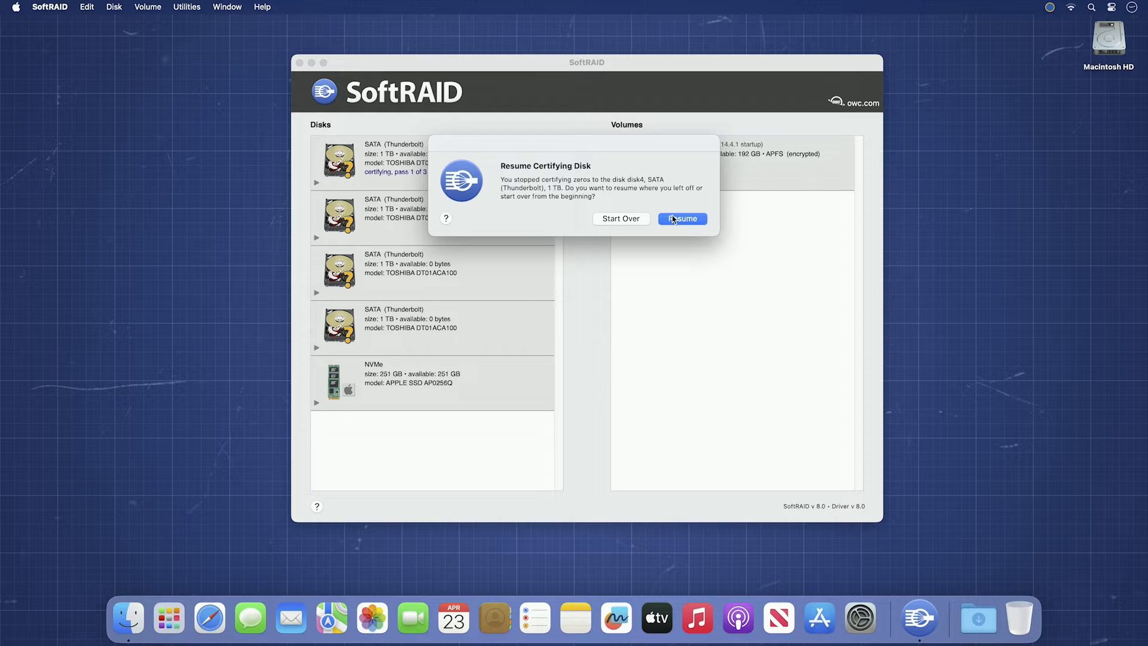
Resume certification on both interrupted disks so all four finish with 0 errors.
left_click(680, 217)
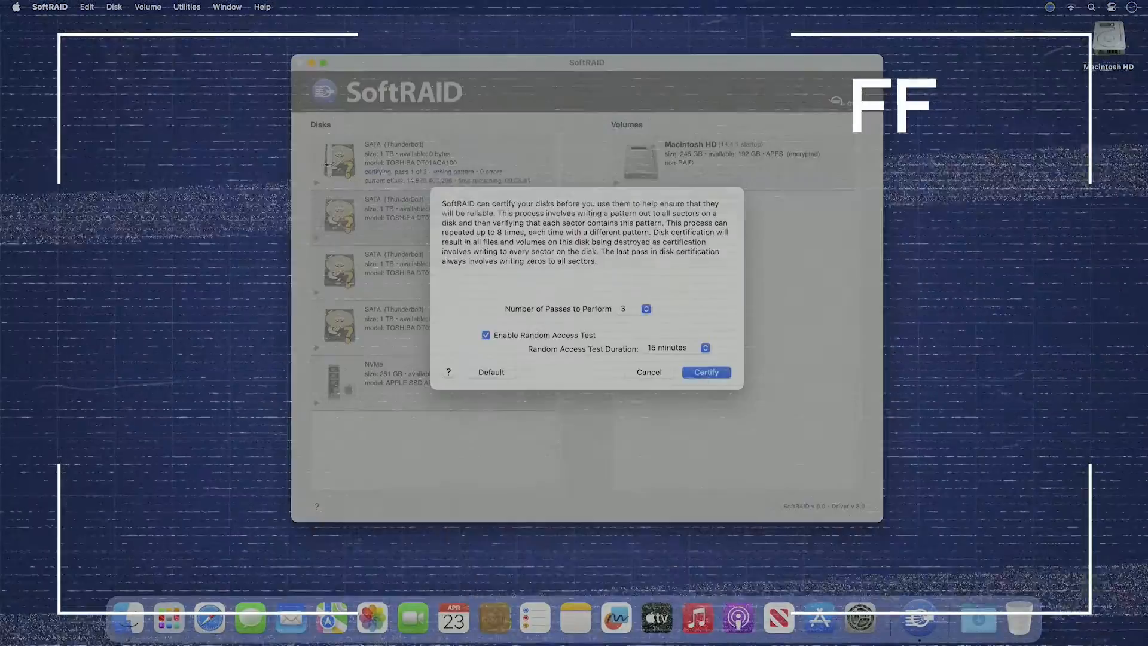
left_click(705, 371)
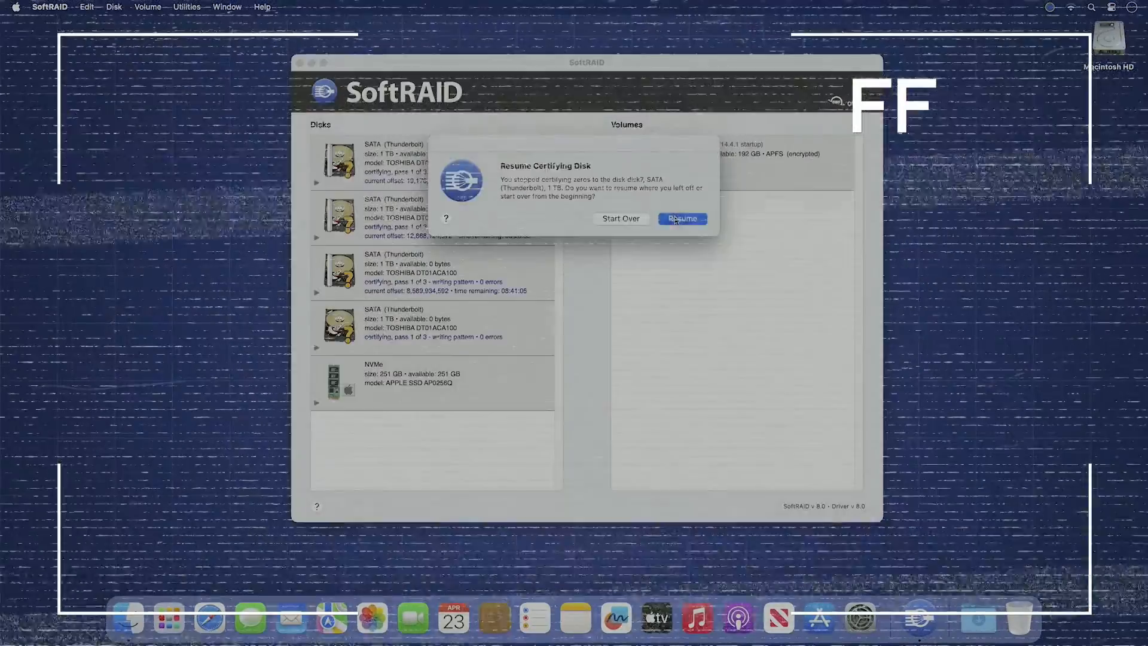
left_click(680, 217)
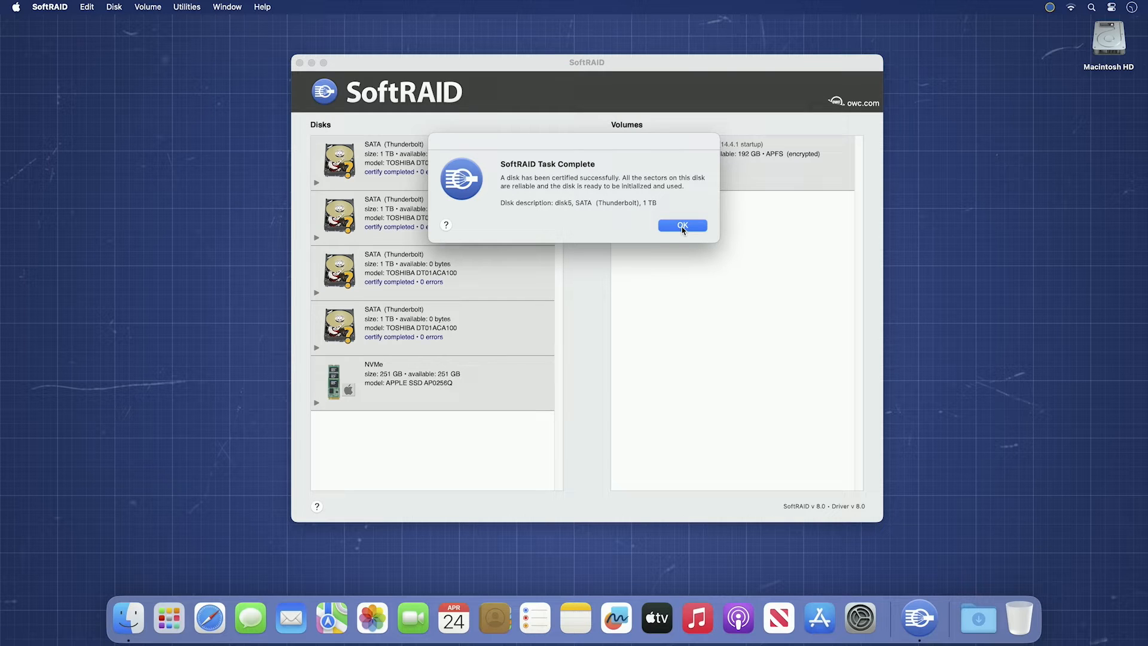
Dismiss the SoftRAID Task Complete notices for the certified disks.
left_click(682, 225)
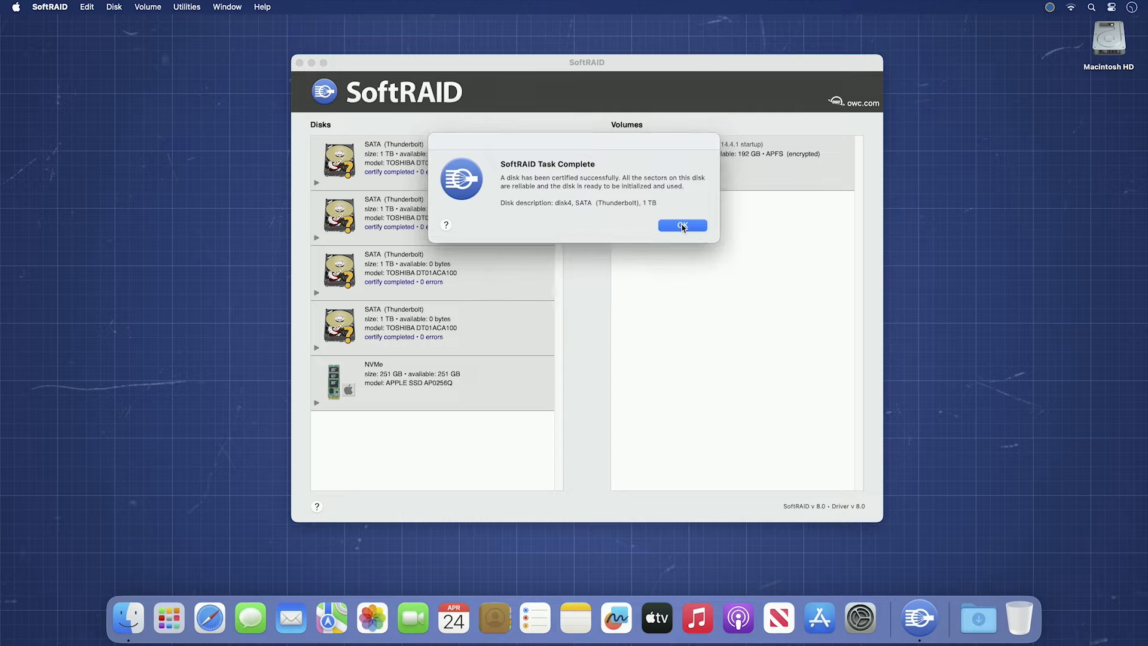
left_click(681, 225)
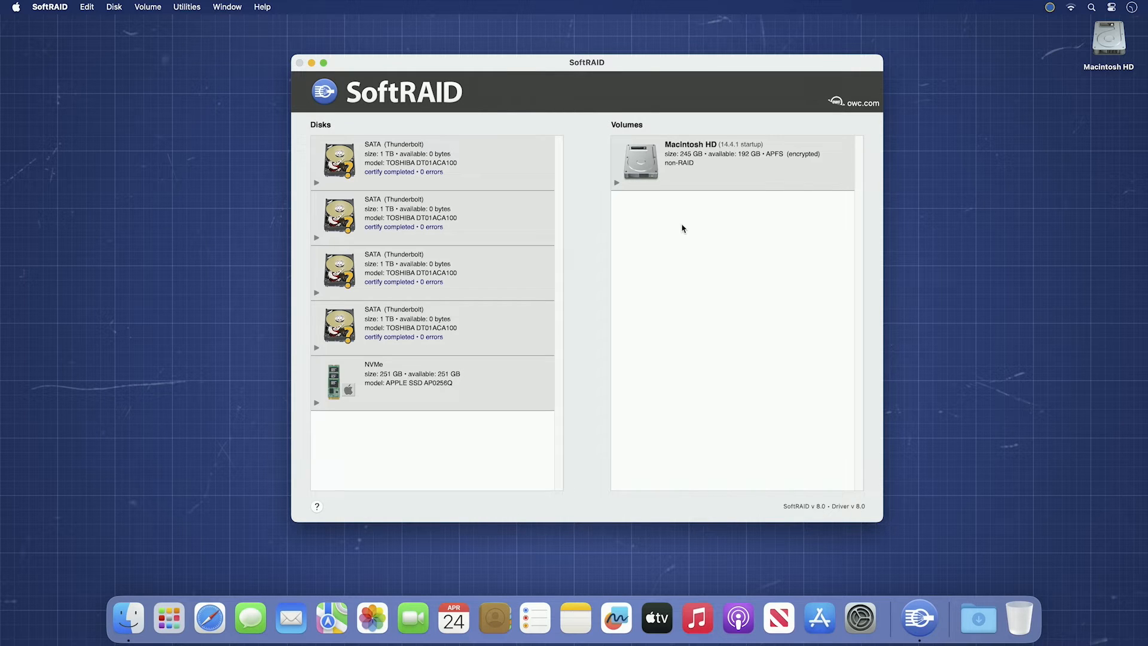
mouse_move(486, 171)
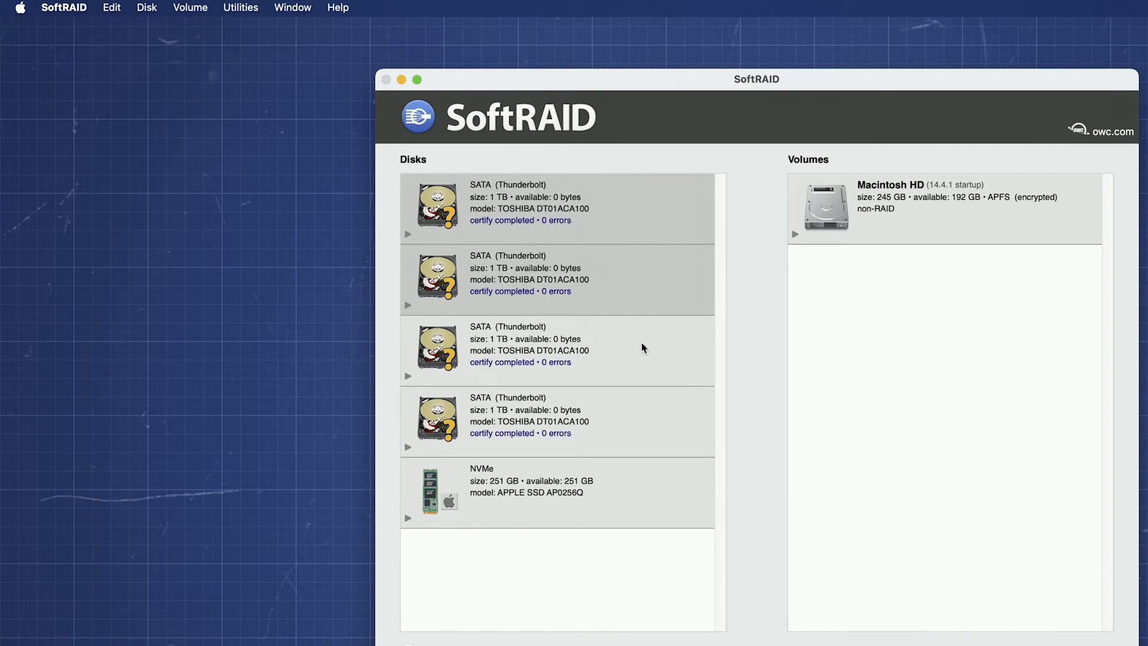
mouse_move(651, 423)
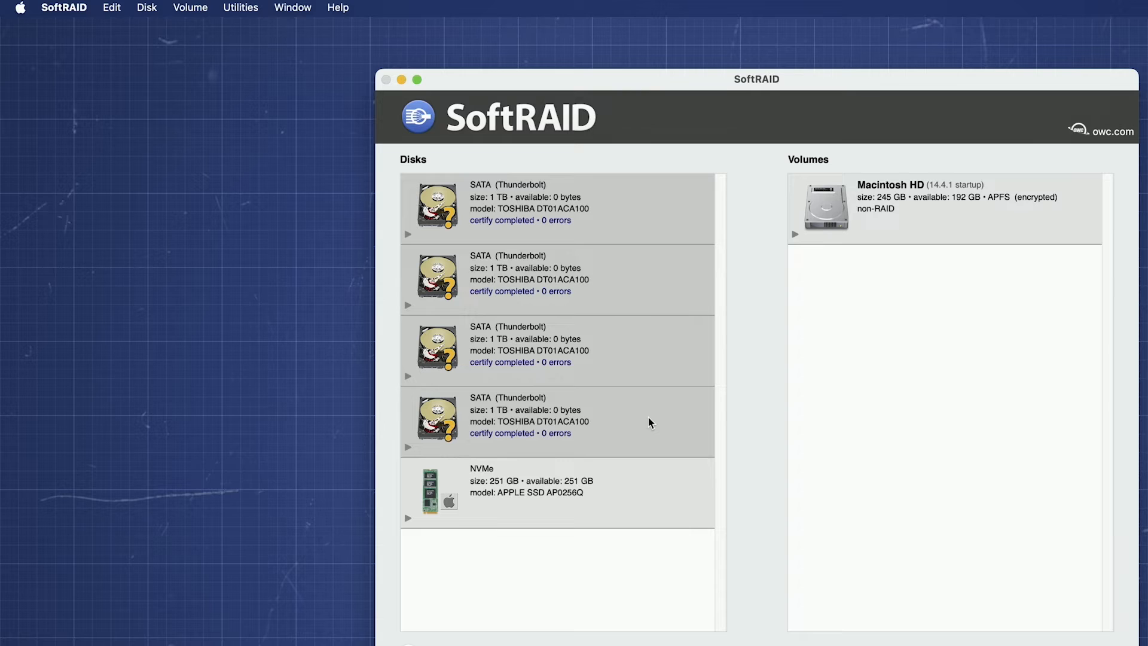
mouse_move(154, 15)
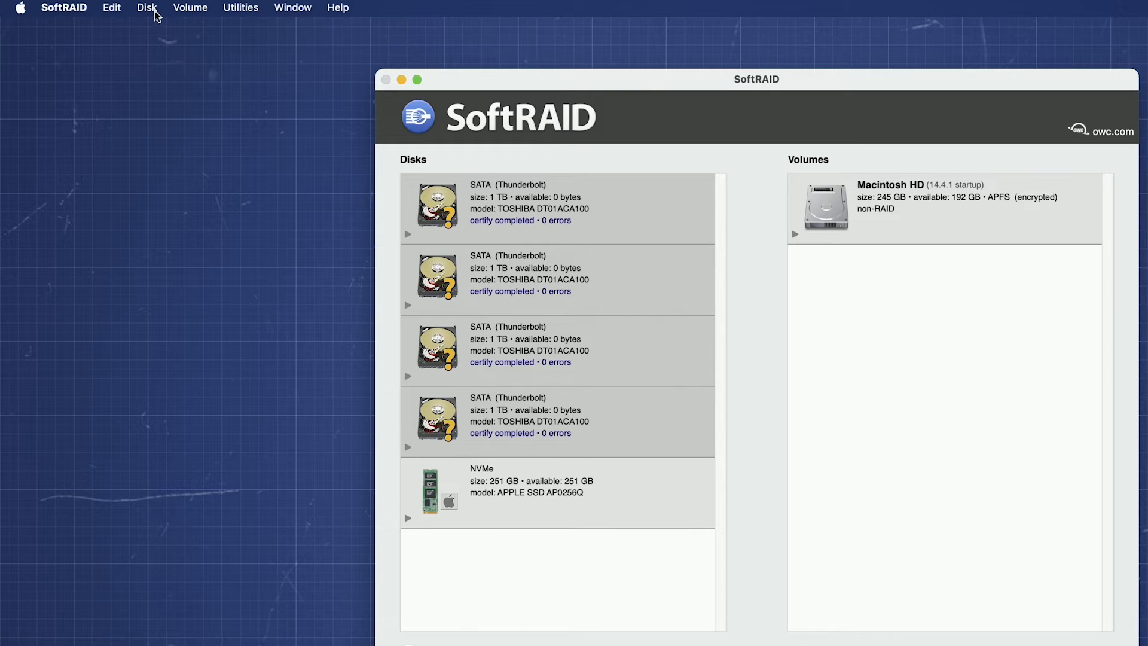
Initialize all four certified SATA disks, authorized with the admin password.
left_click(146, 7)
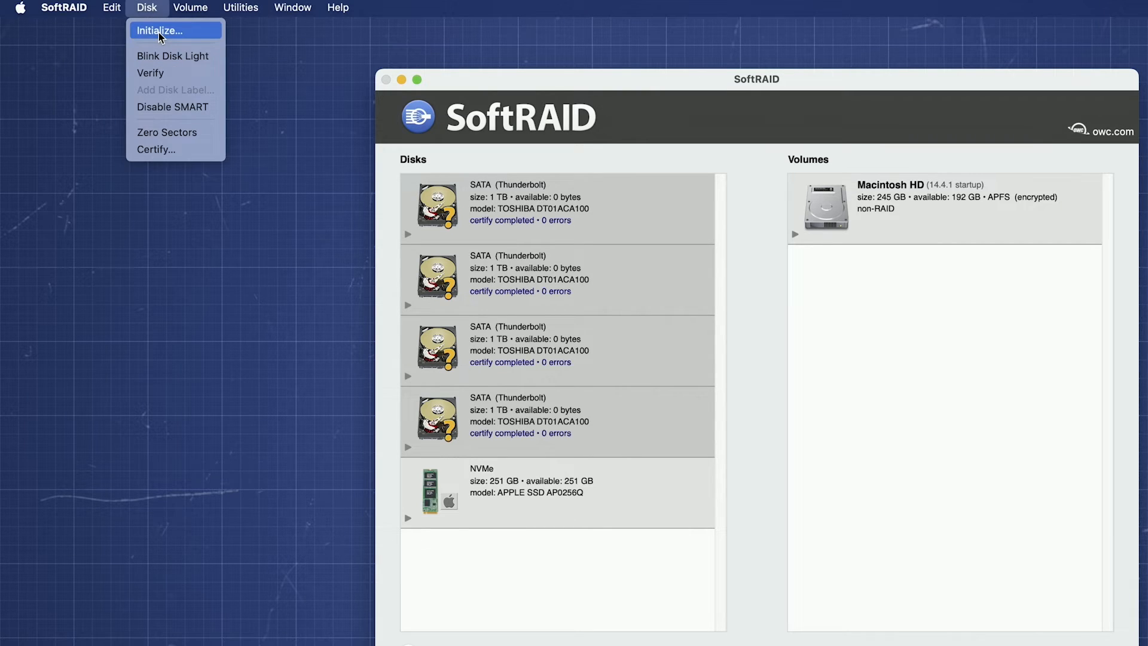
left_click(159, 30)
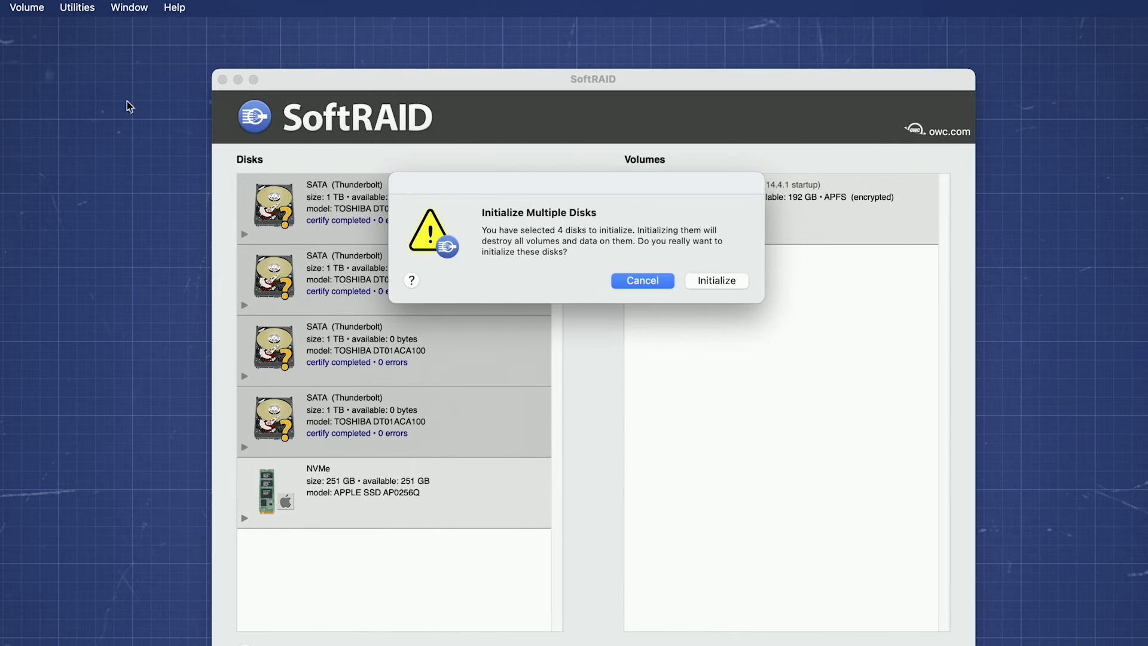
mouse_move(562, 257)
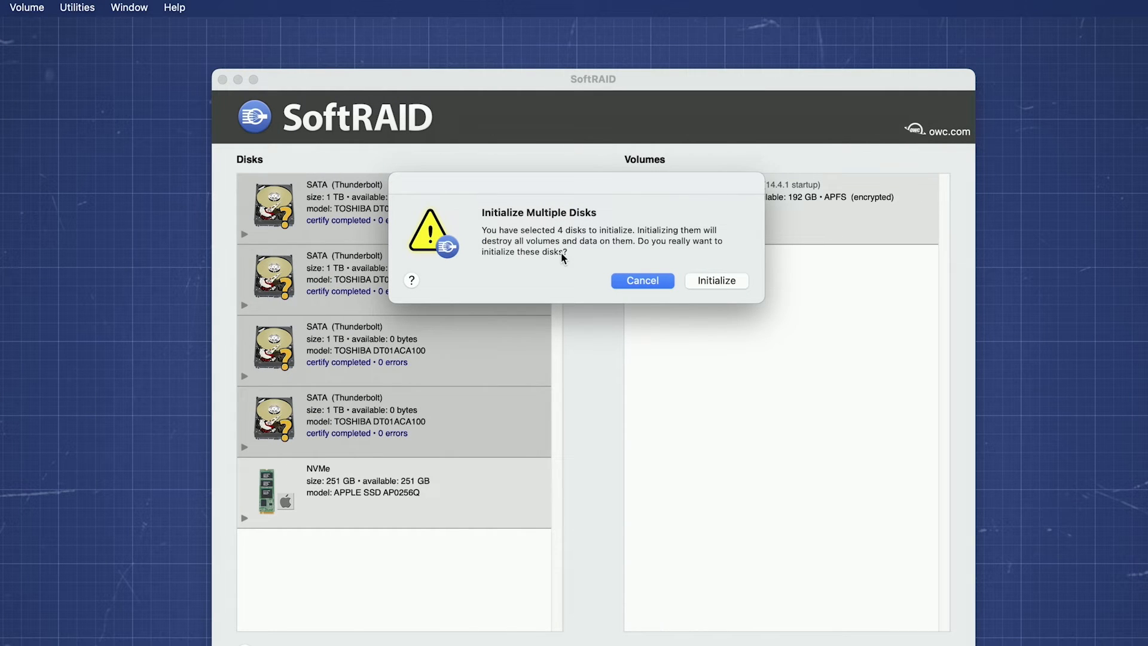
left_click(715, 280)
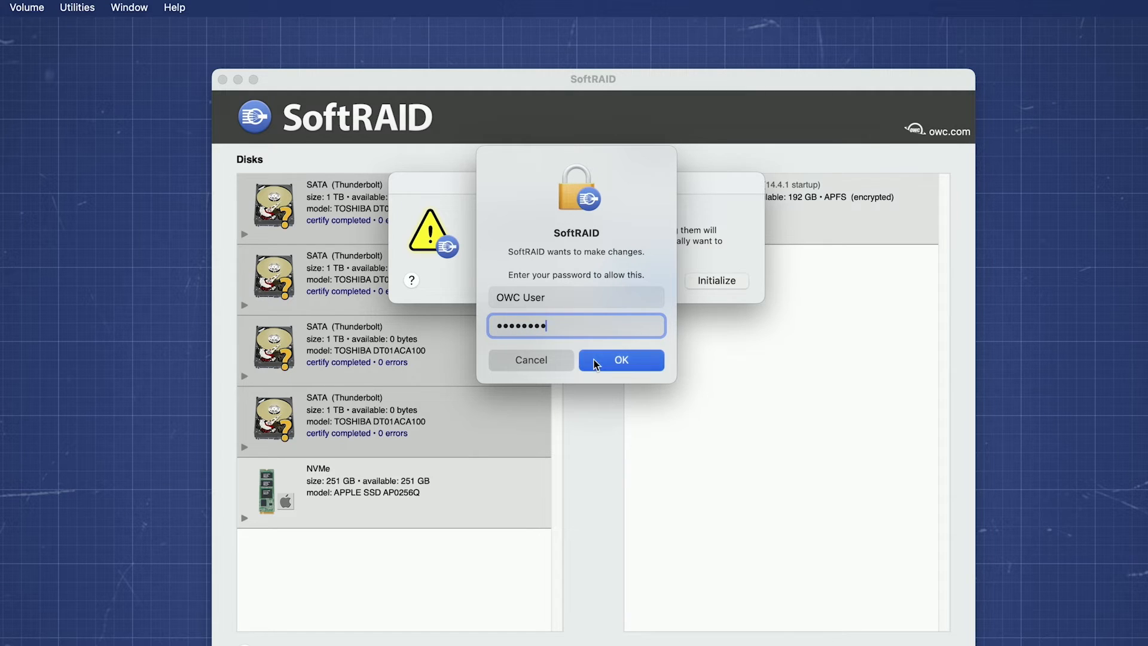
left_click(621, 360)
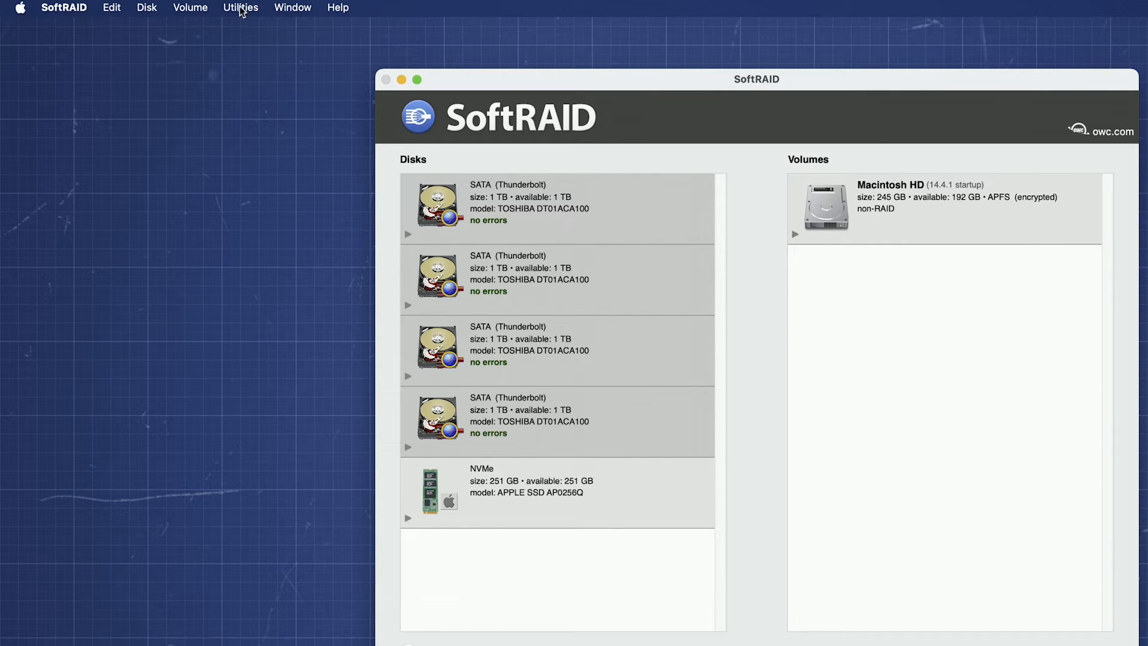
Start a new volume from the four disks and show the volume type choices.
left_click(190, 8)
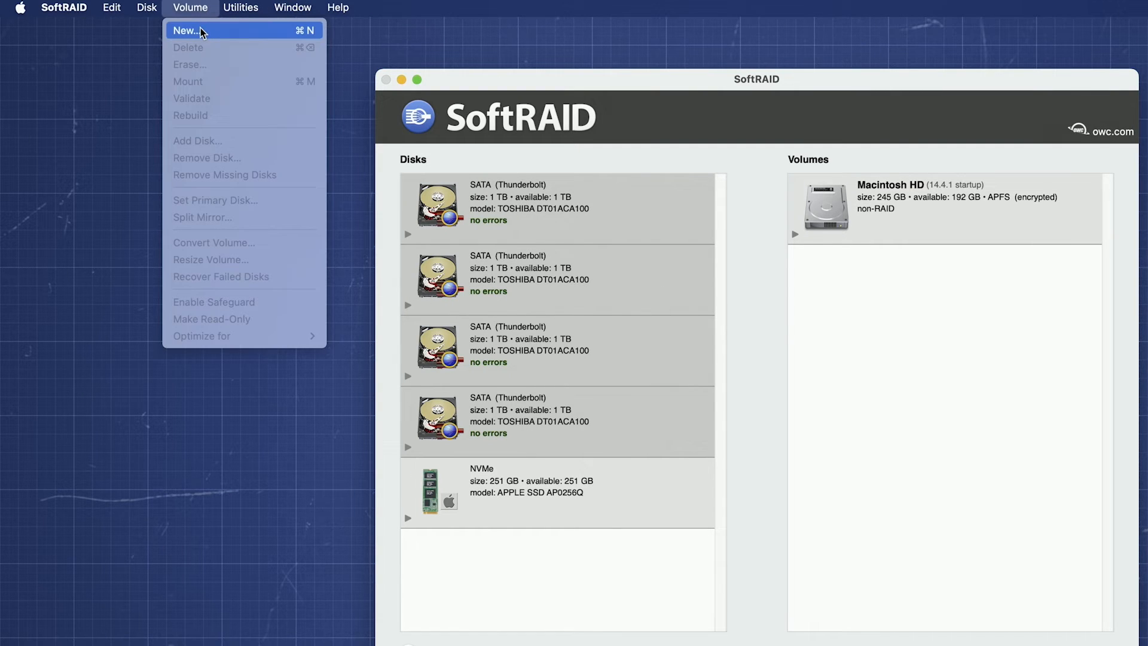
left_click(184, 30)
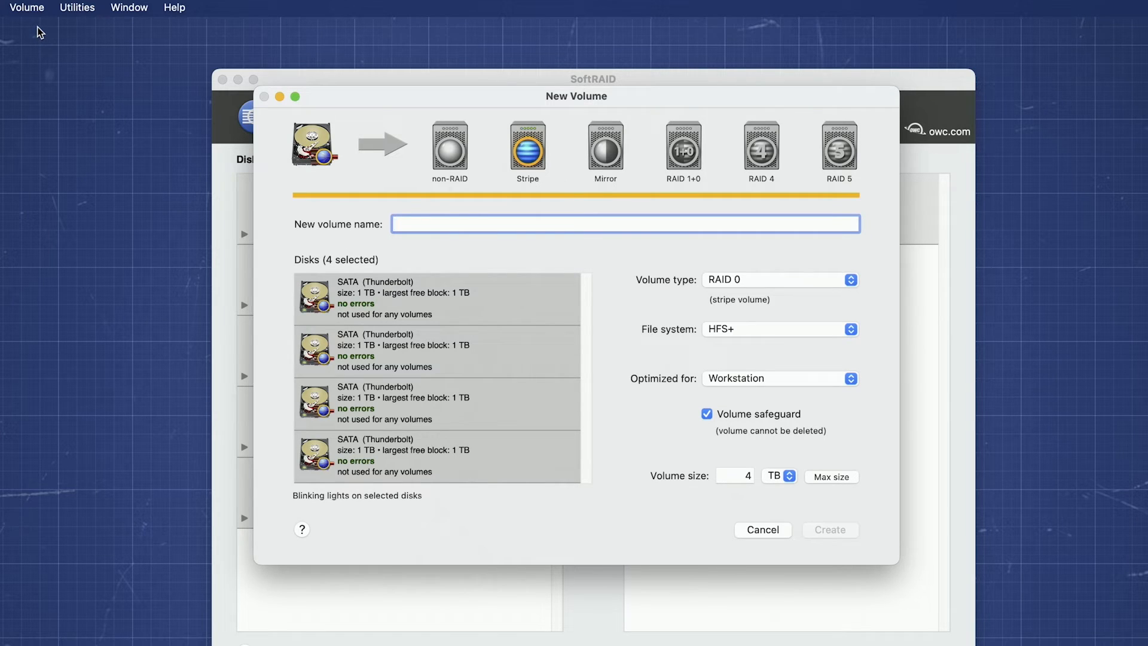
left_click(624, 223)
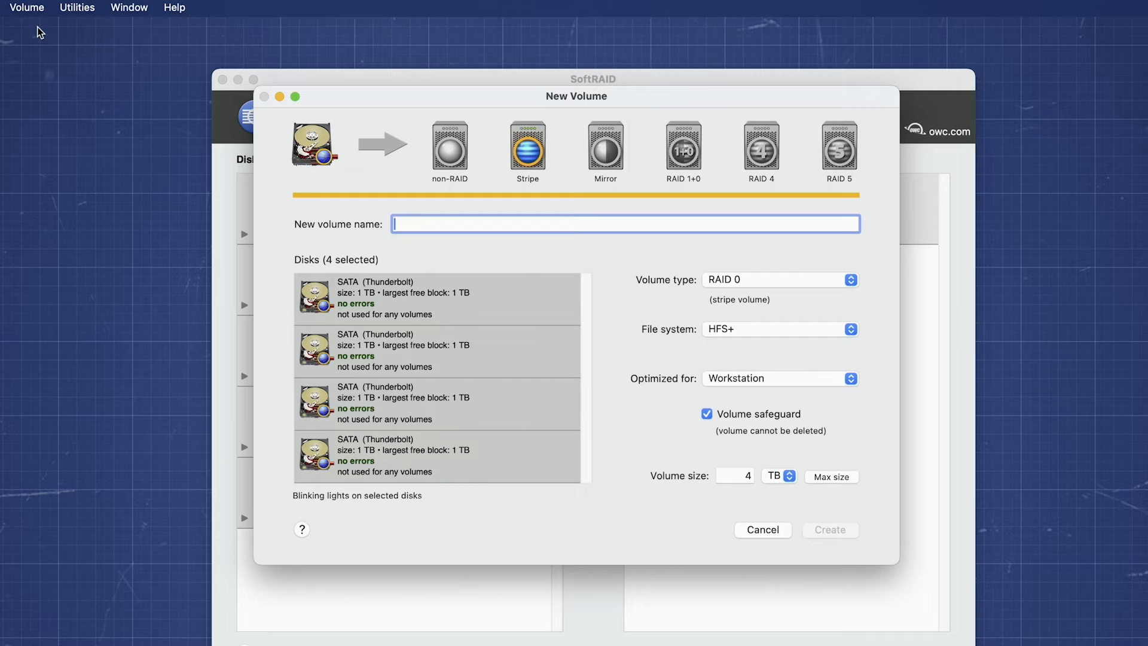
mouse_move(442, 162)
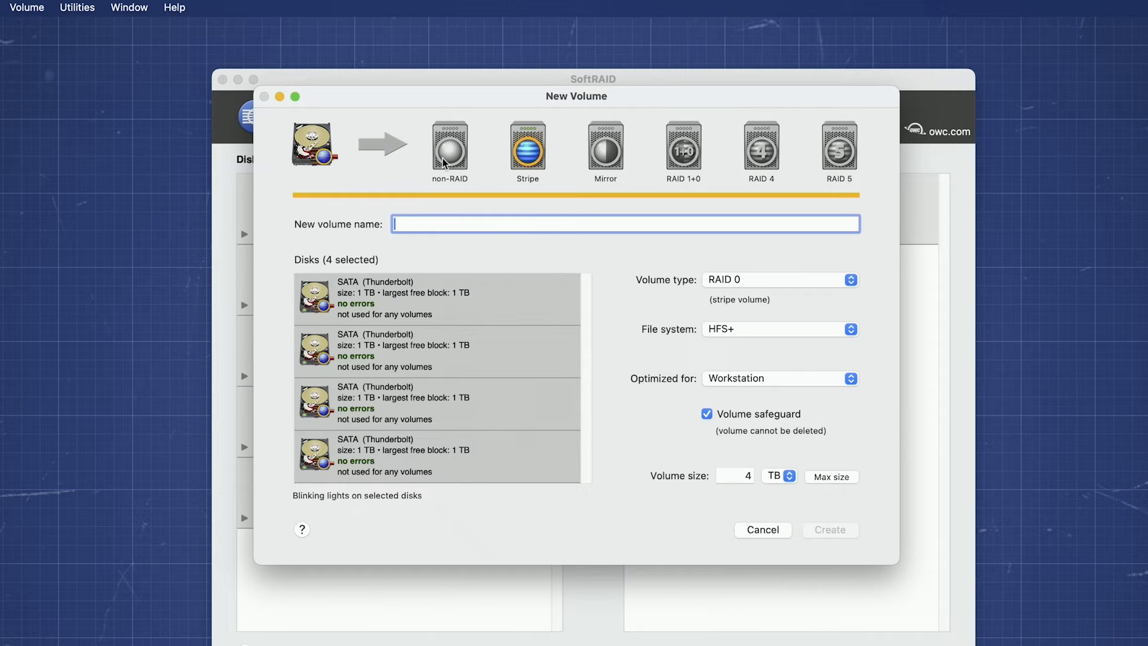
mouse_move(849, 164)
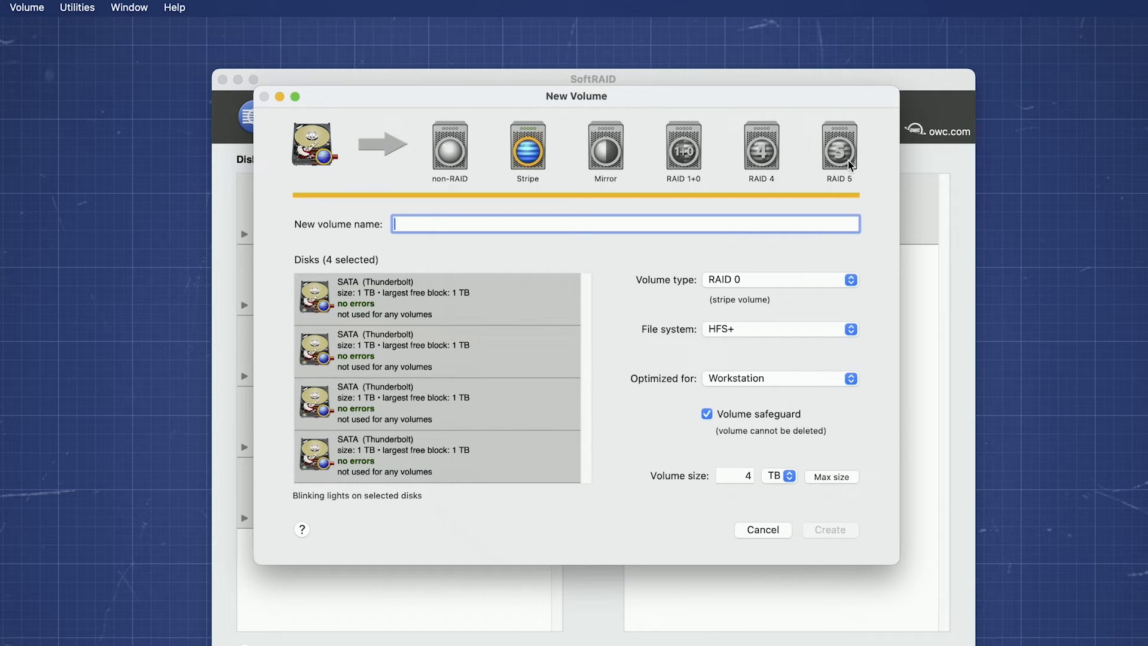
mouse_move(761, 297)
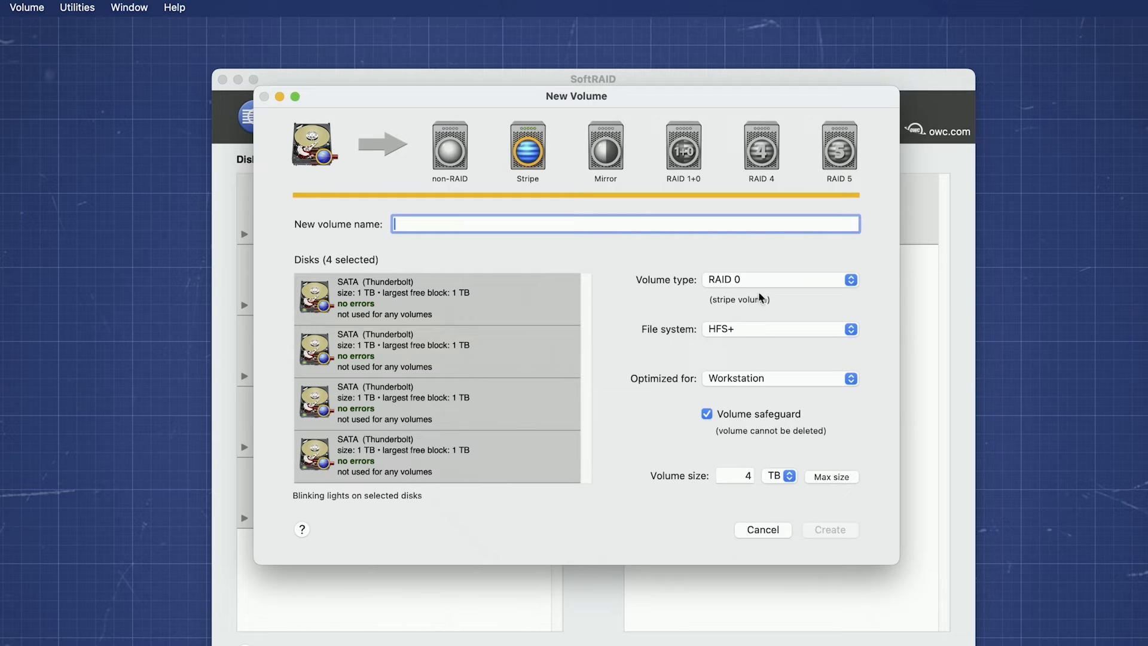
left_click(779, 278)
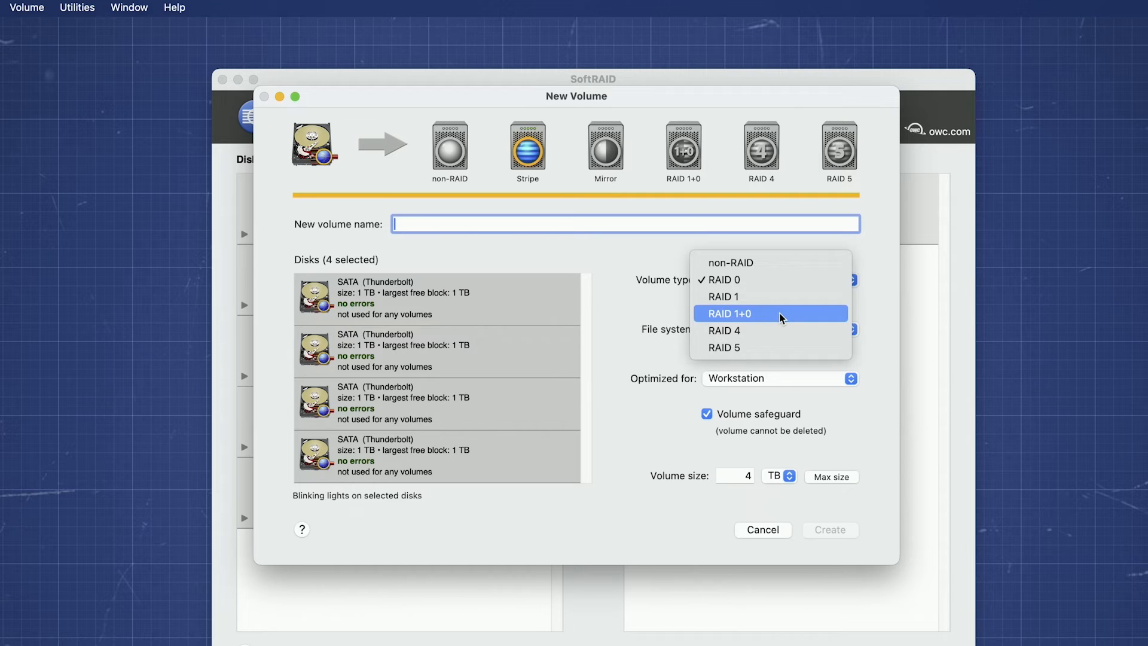
Set the volume type to RAID 1+0 and select all four disks for a 2 TB size.
left_click(729, 313)
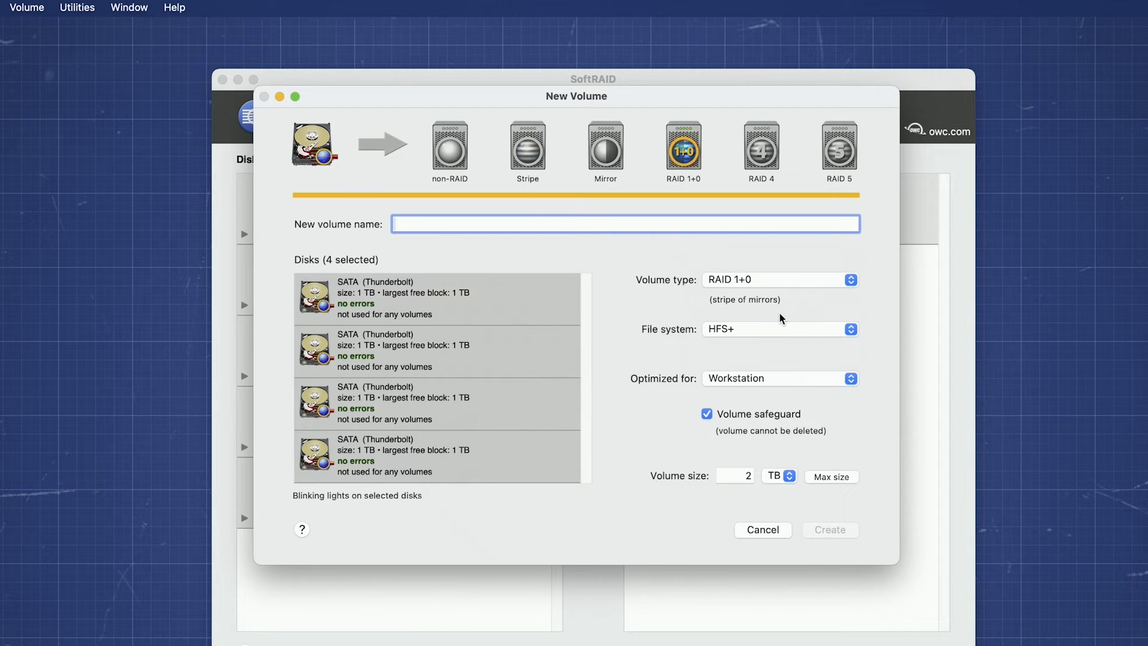
mouse_move(662, 311)
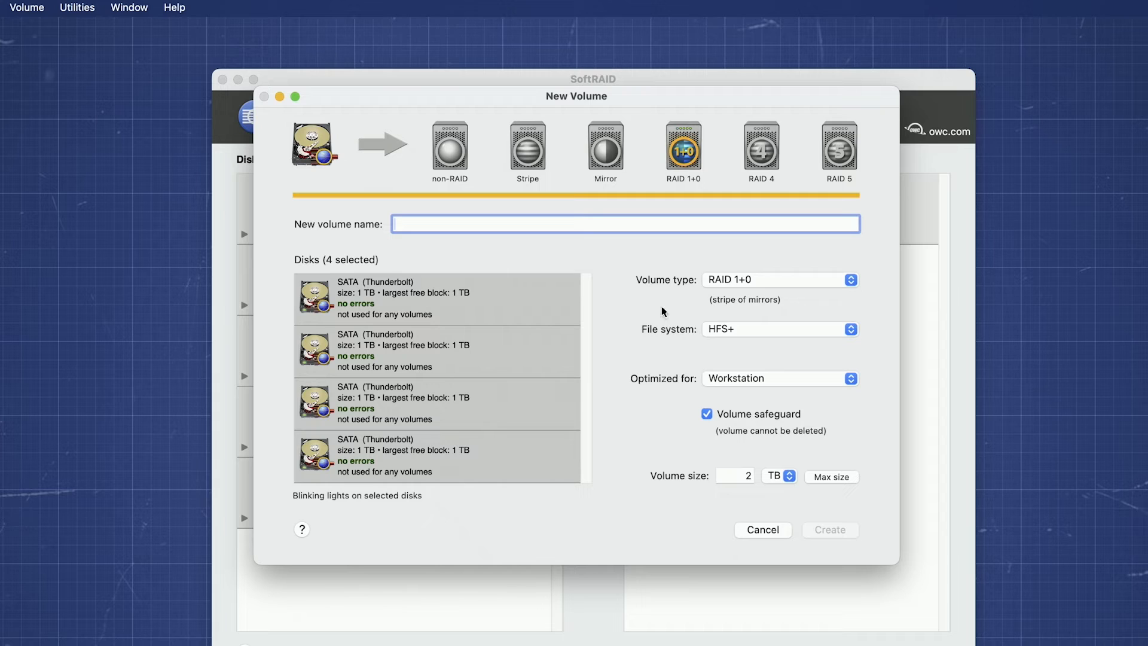
mouse_move(467, 305)
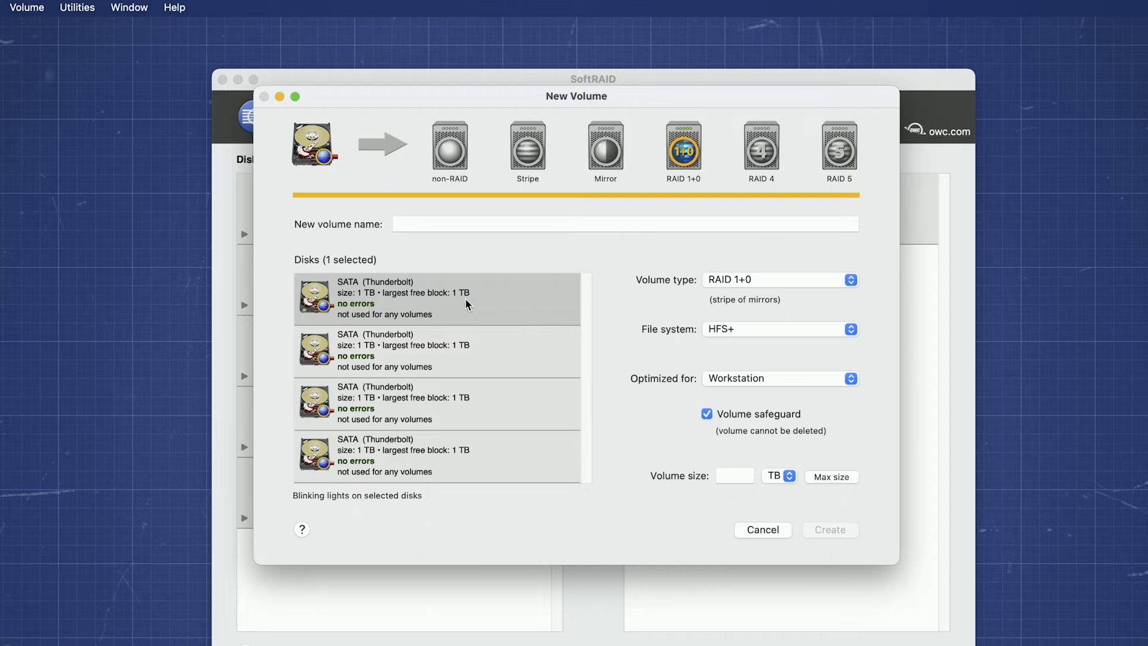
left_click(436, 350)
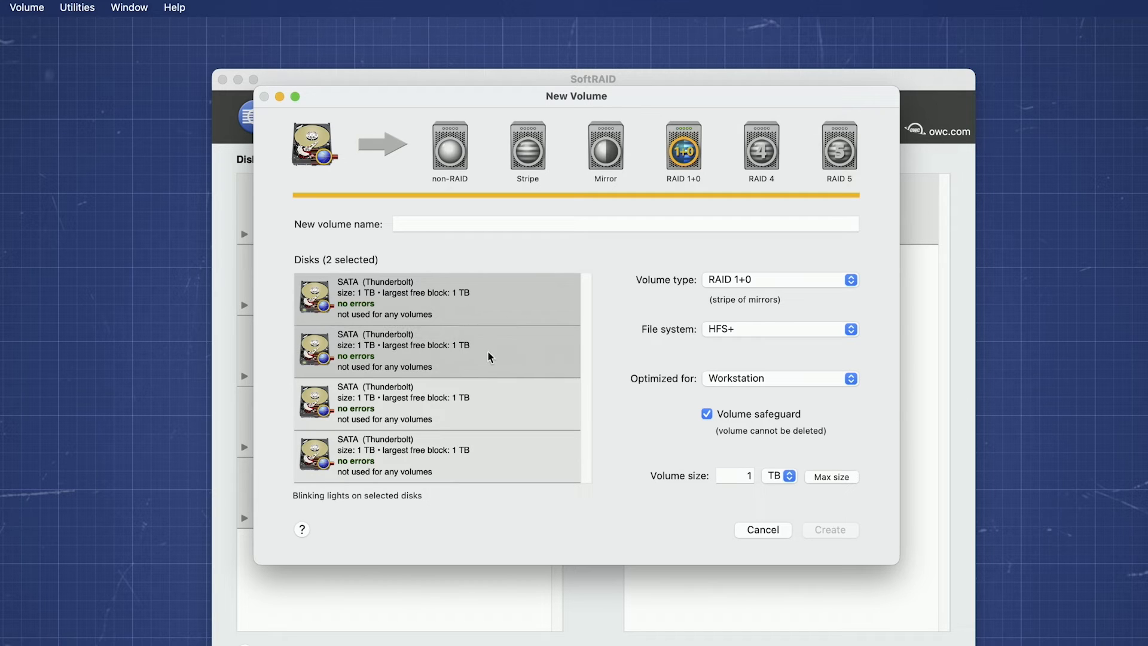
left_click(438, 404)
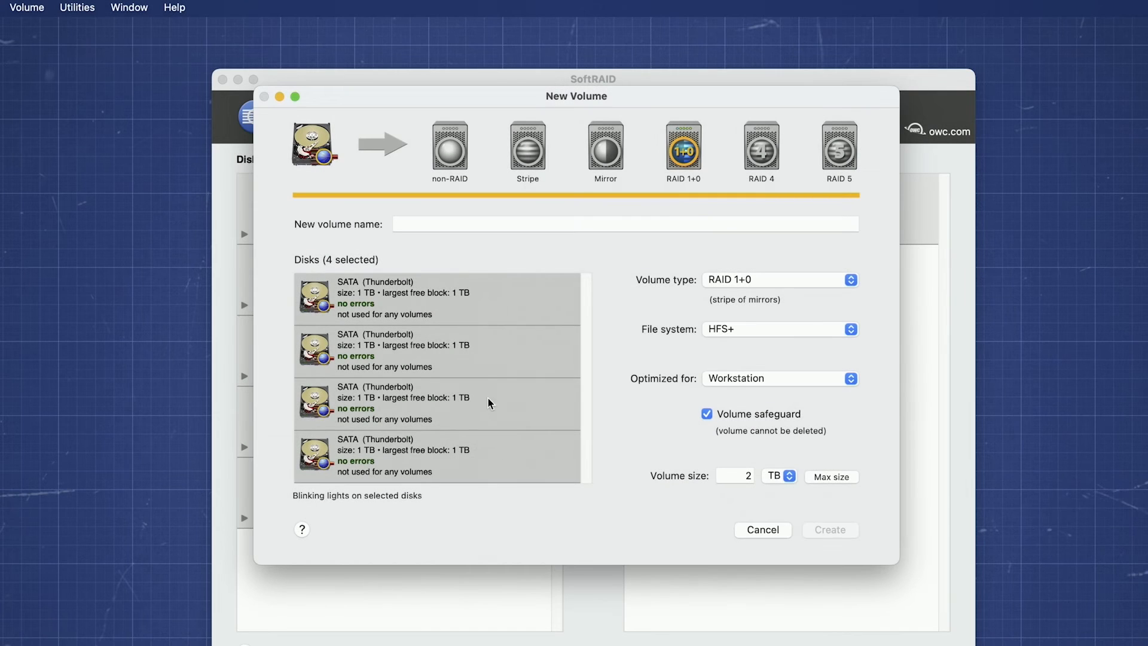
Name the new volume 'RAID Volume' and show the HFS+/APFS file system choices.
left_click(624, 223)
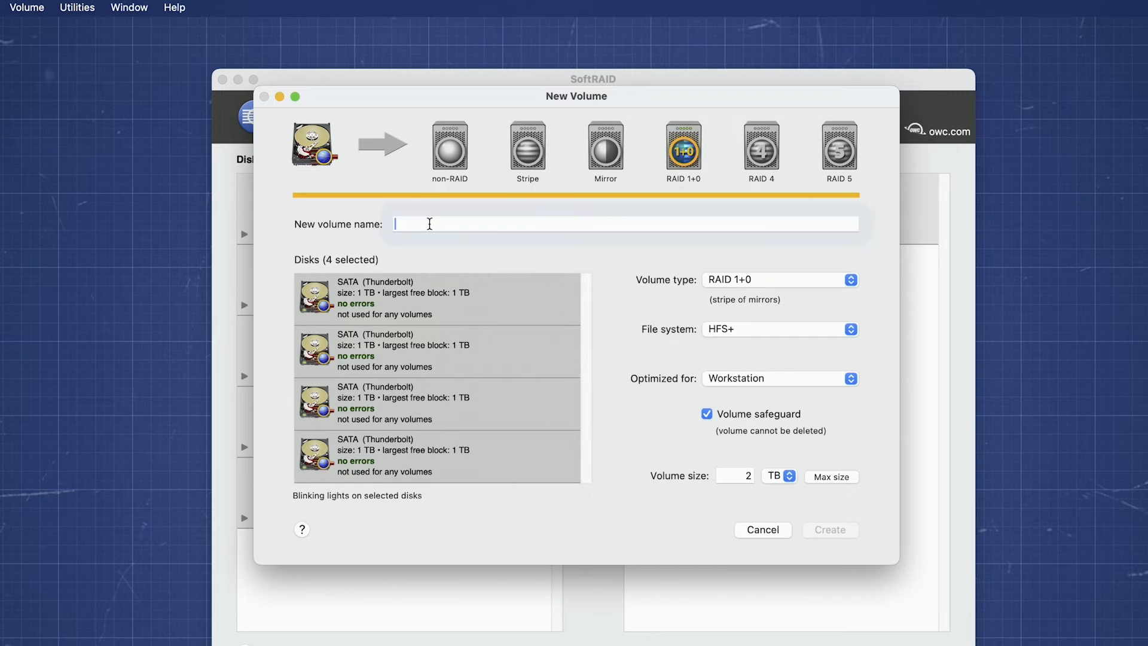
type("RAID Volume")
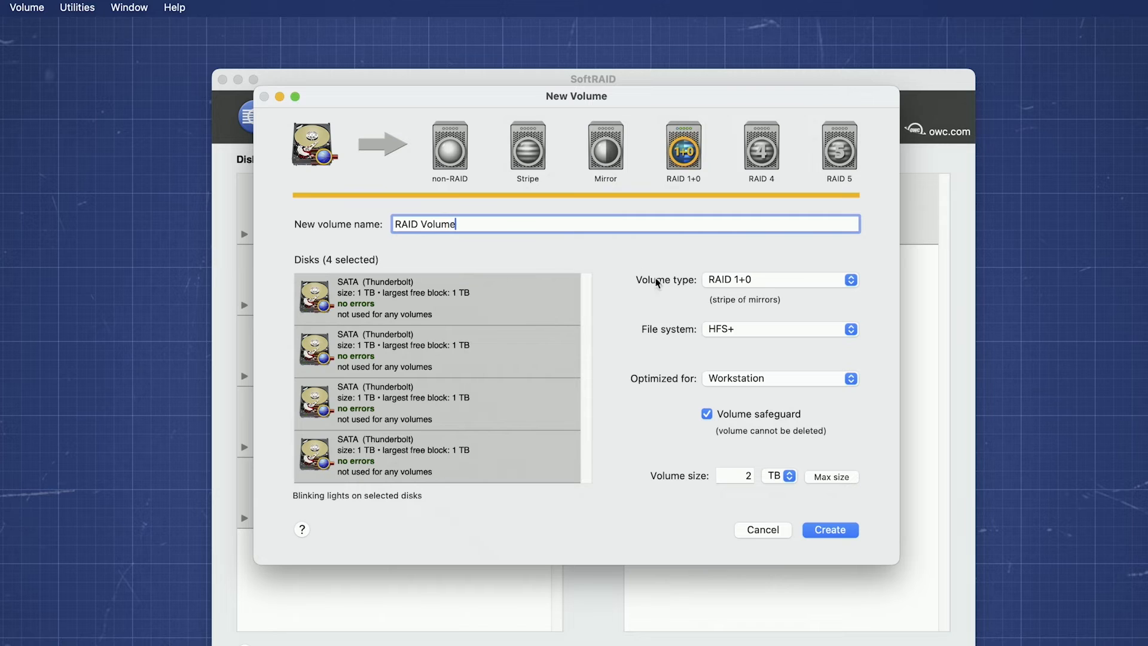
mouse_move(775, 332)
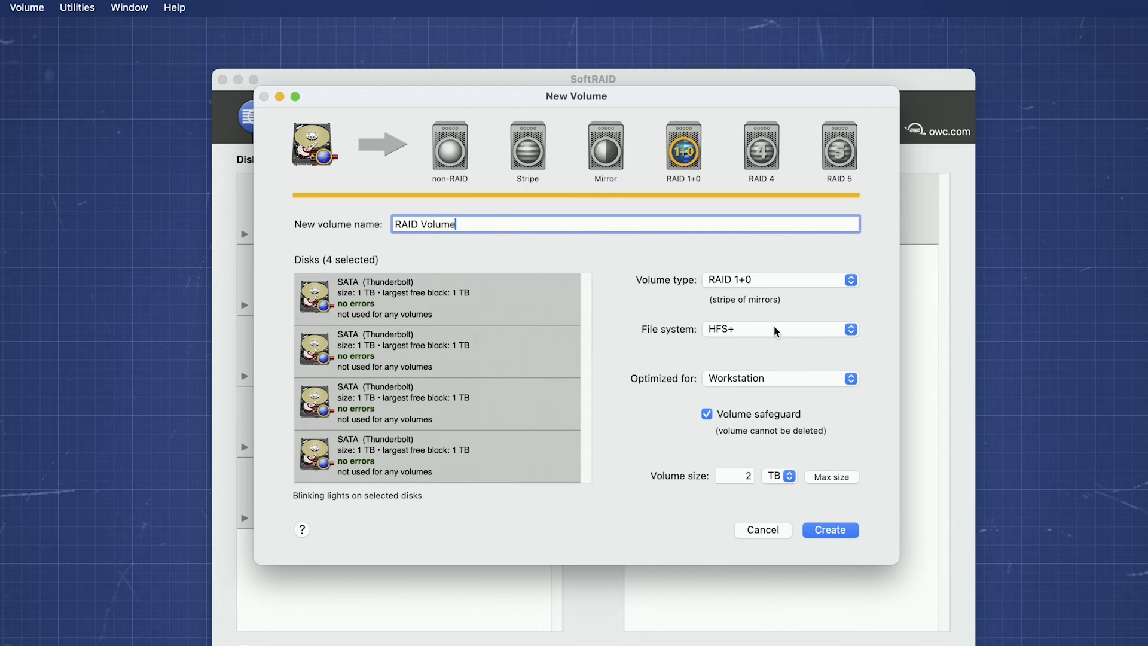
left_click(778, 328)
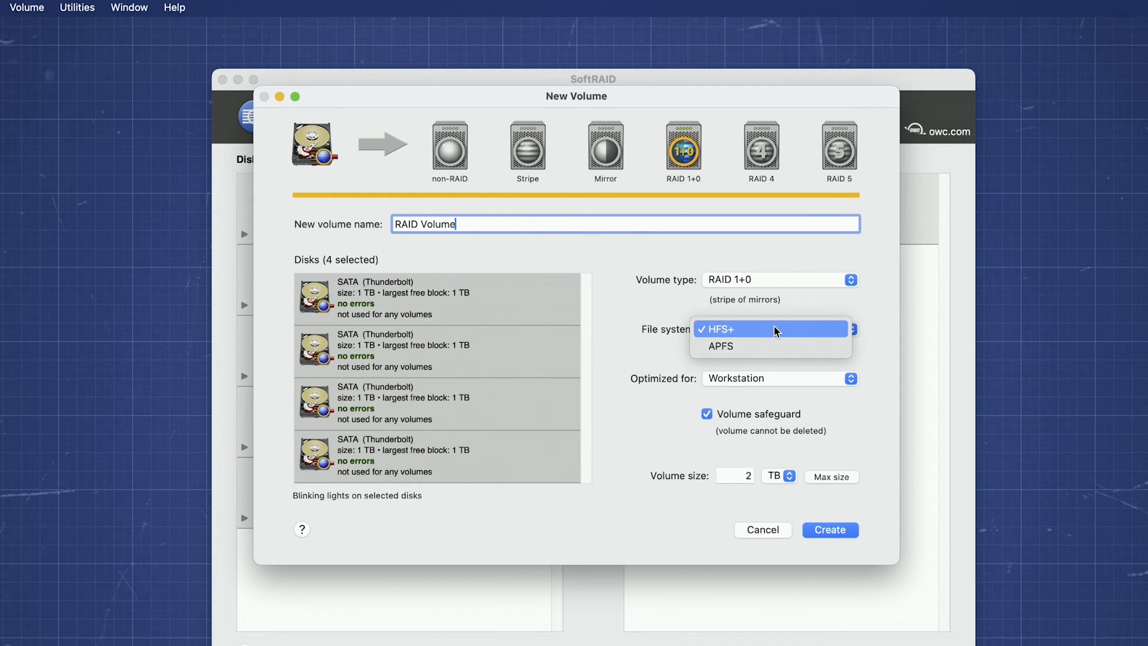
Leave the file system on HFS+ and set Optimized for to Digital Video.
left_click(740, 329)
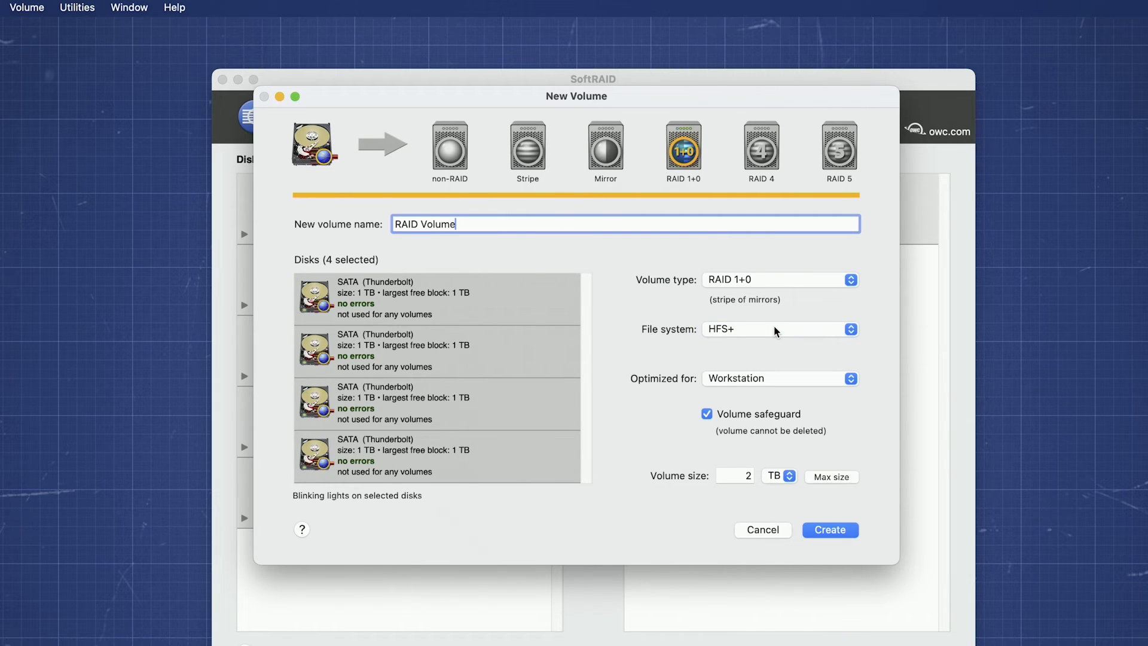
mouse_move(786, 387)
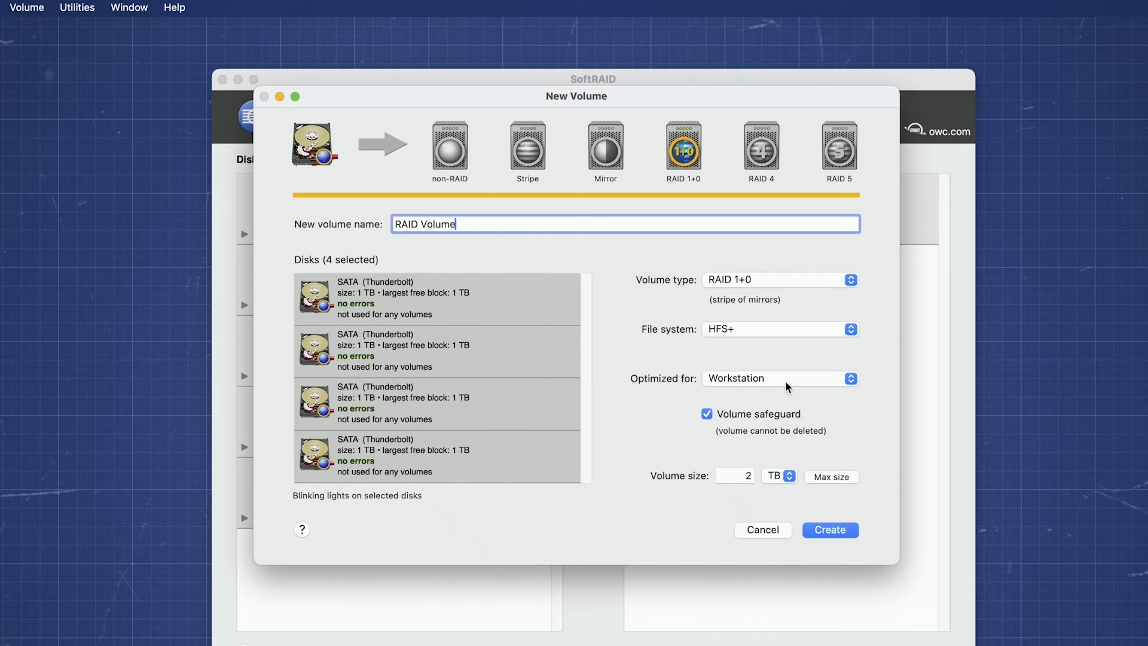
left_click(778, 379)
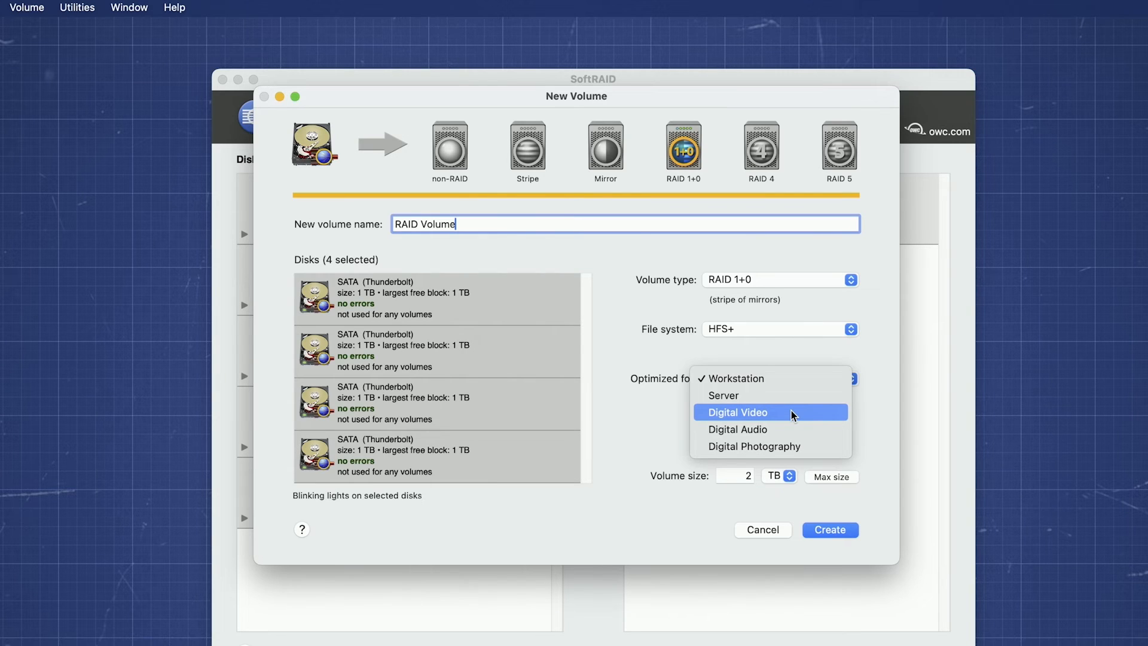
left_click(736, 411)
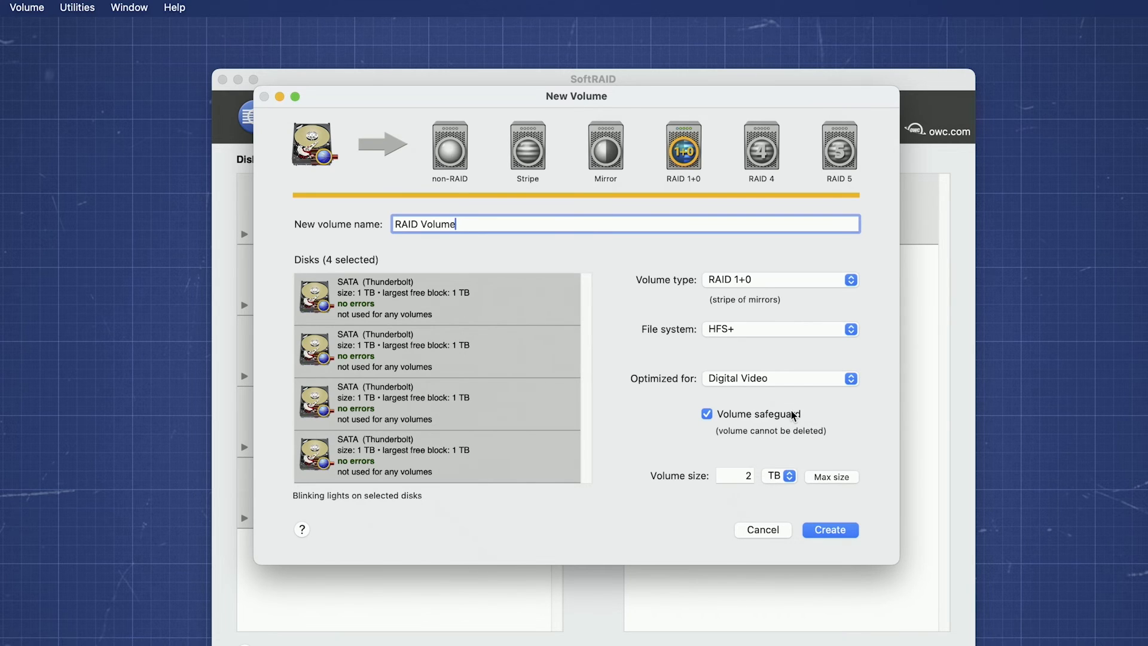
mouse_move(791, 422)
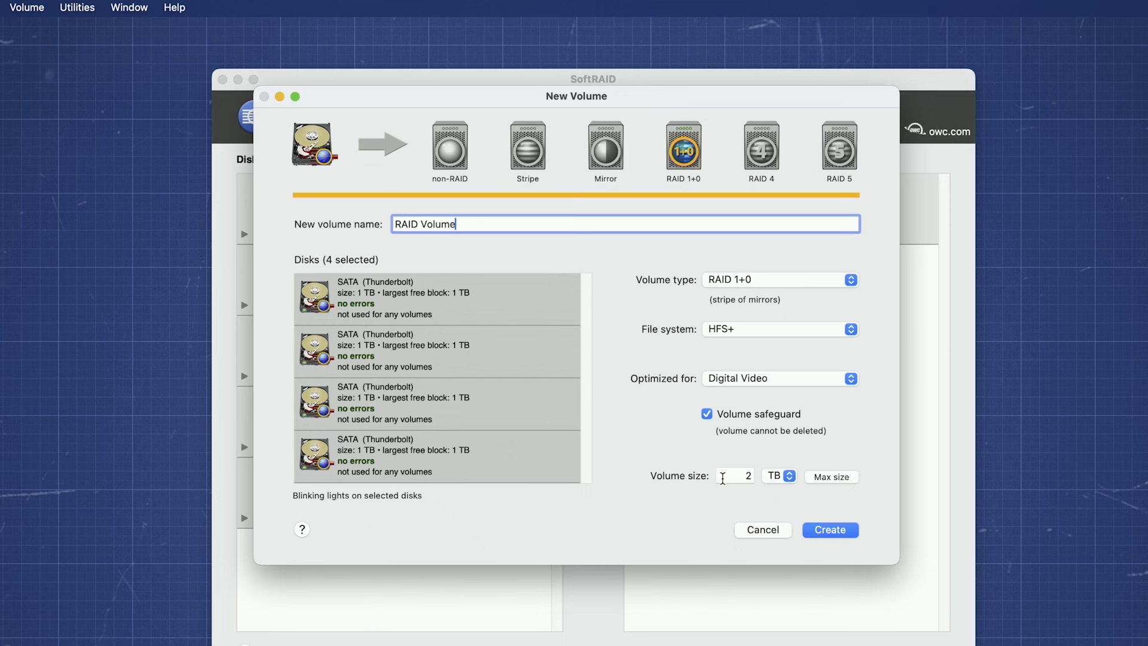
Create the volume, accepting the default 128 KB stripe unit size.
left_click(830, 529)
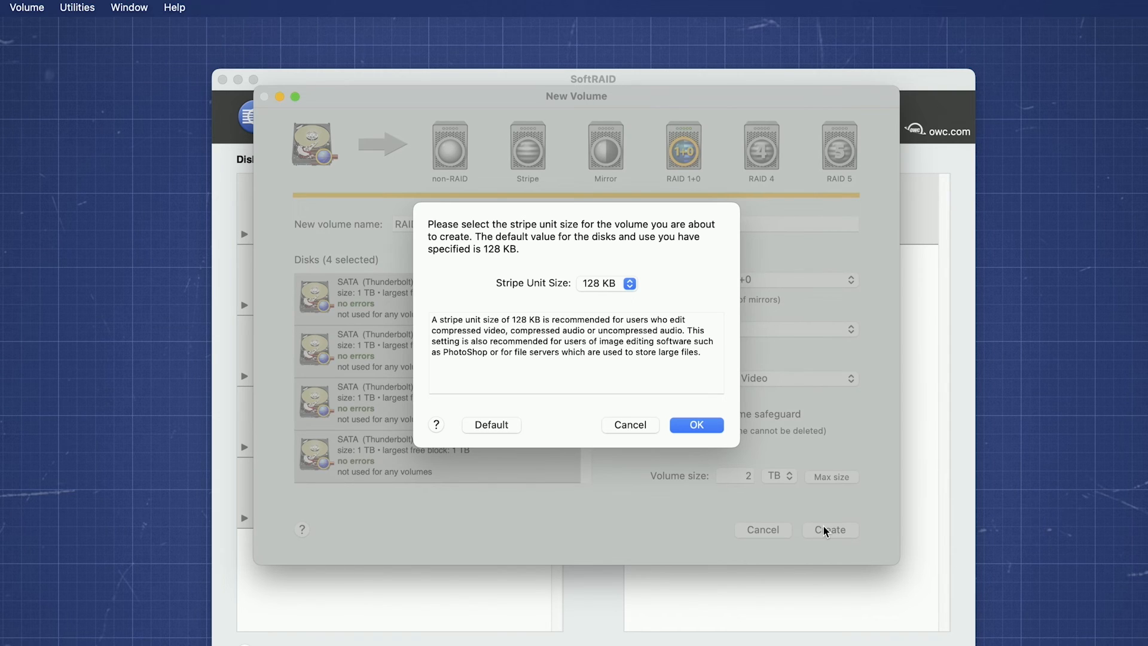
mouse_move(613, 340)
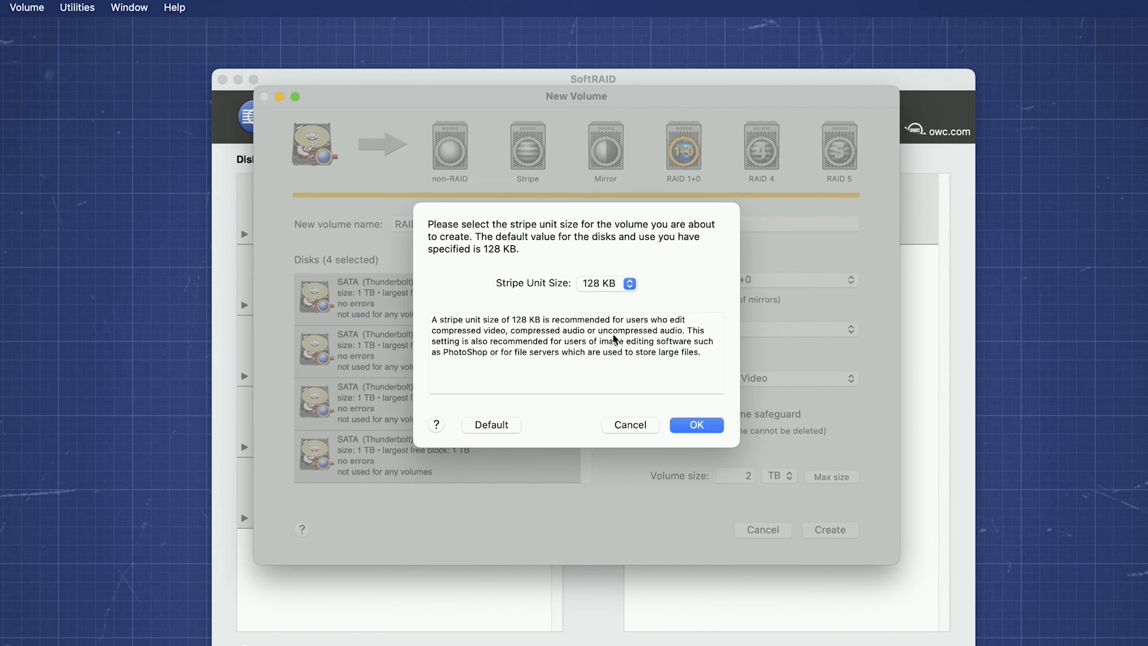
mouse_move(605, 303)
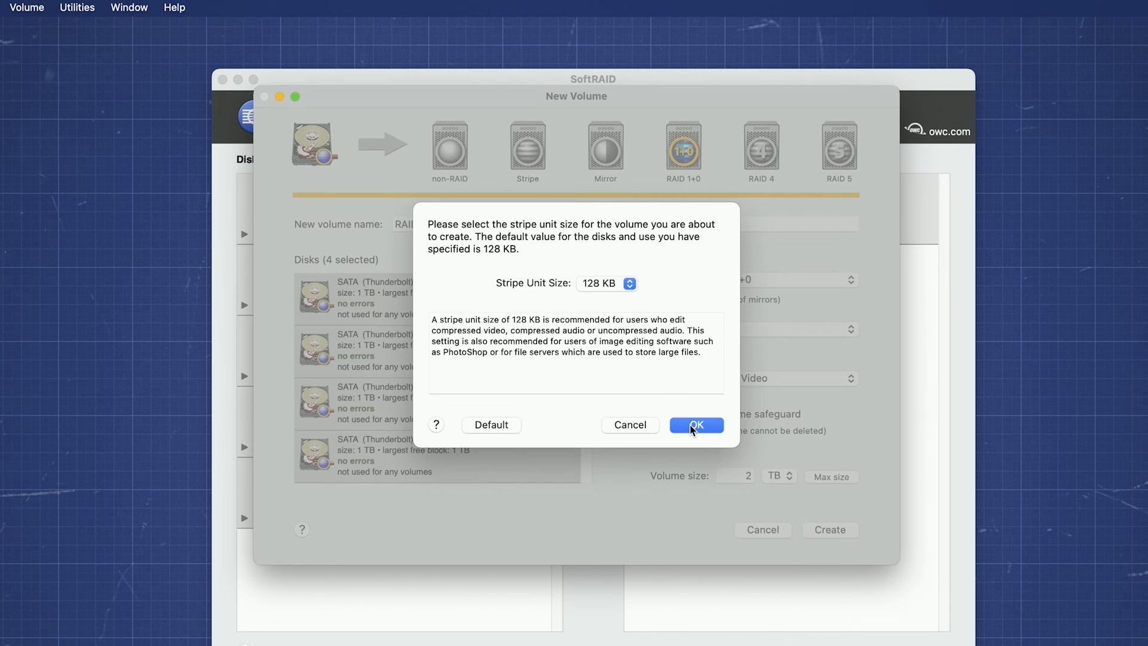
left_click(694, 424)
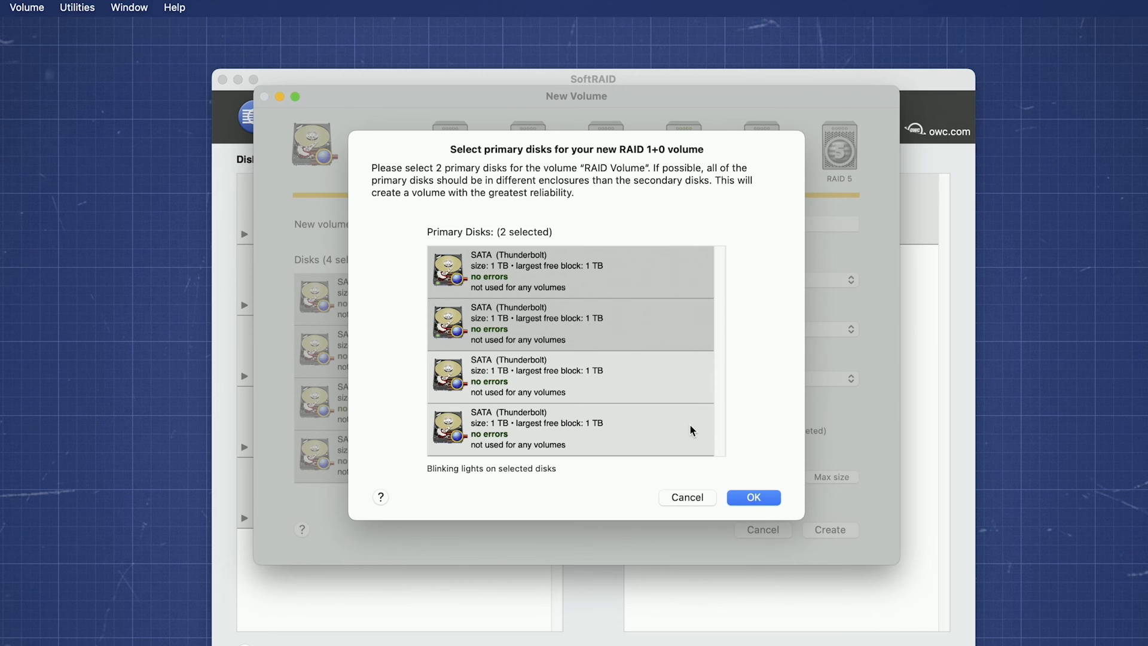
mouse_move(694, 425)
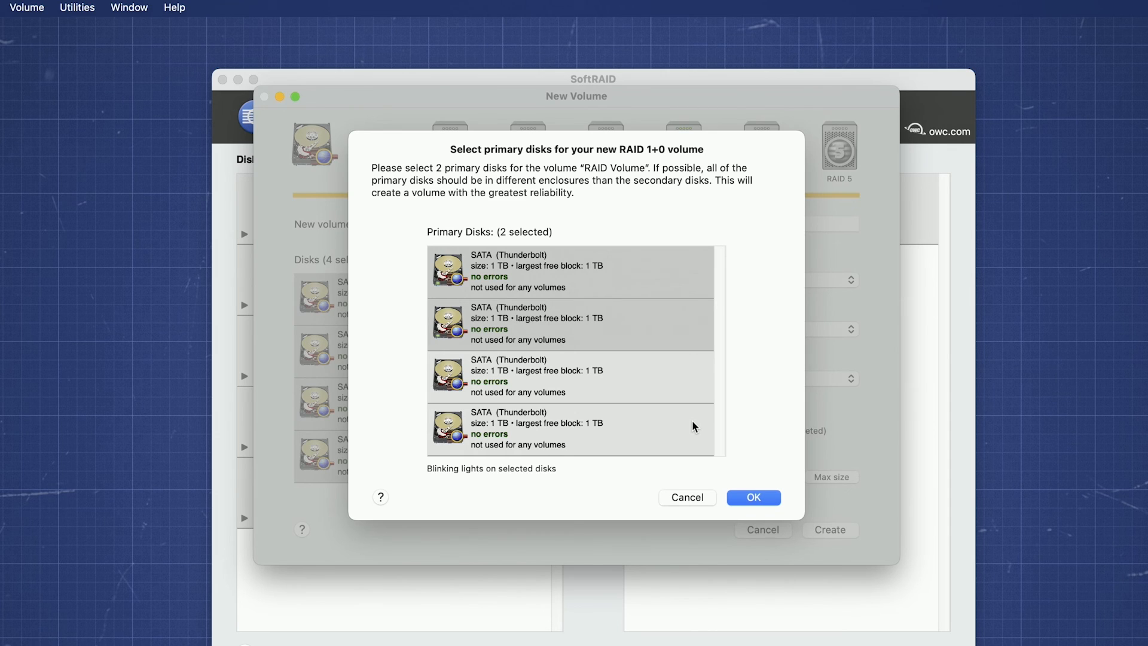
mouse_move(639, 356)
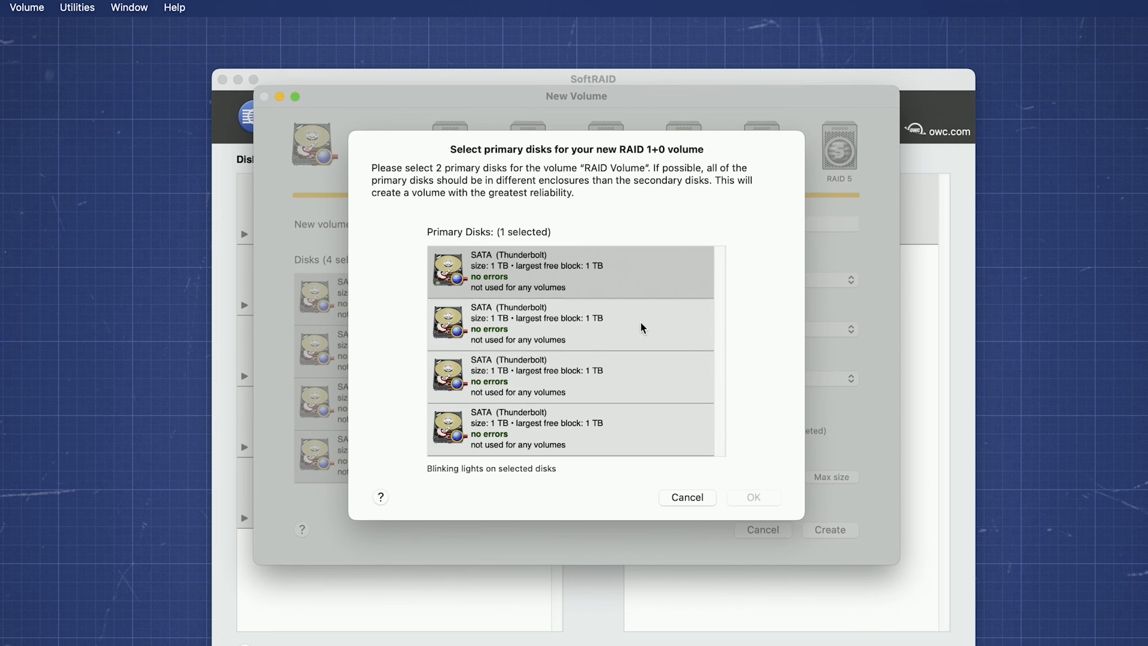
Reselect the first disk so two primary disks are chosen, then confirm to build the volume.
left_click(570, 323)
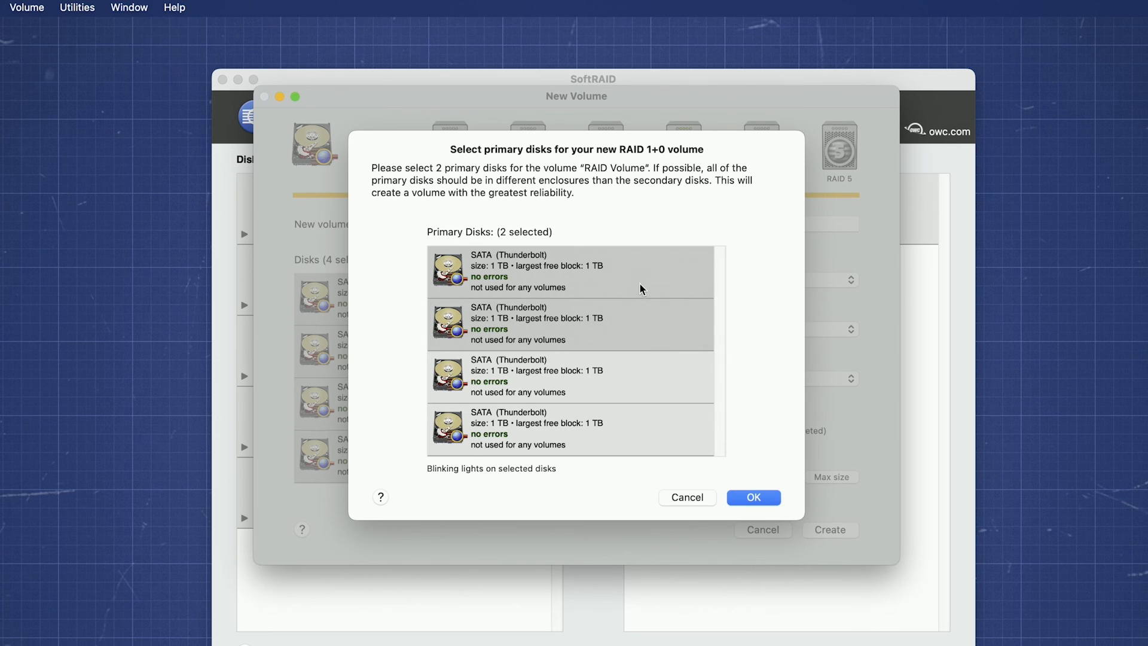
mouse_move(643, 341)
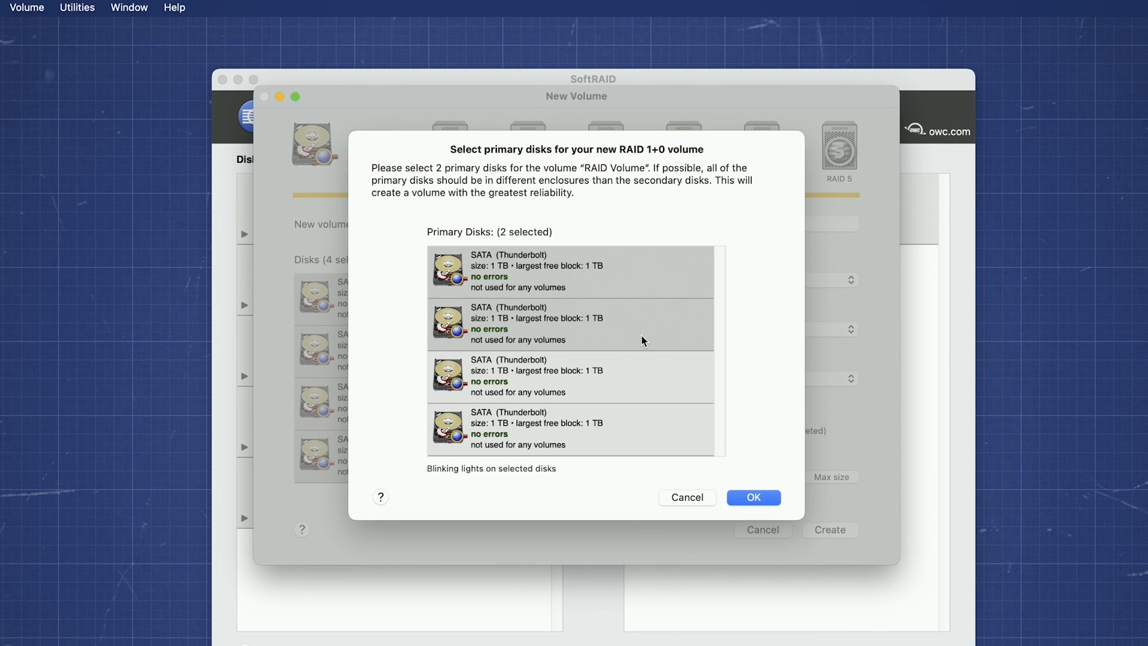
mouse_move(647, 341)
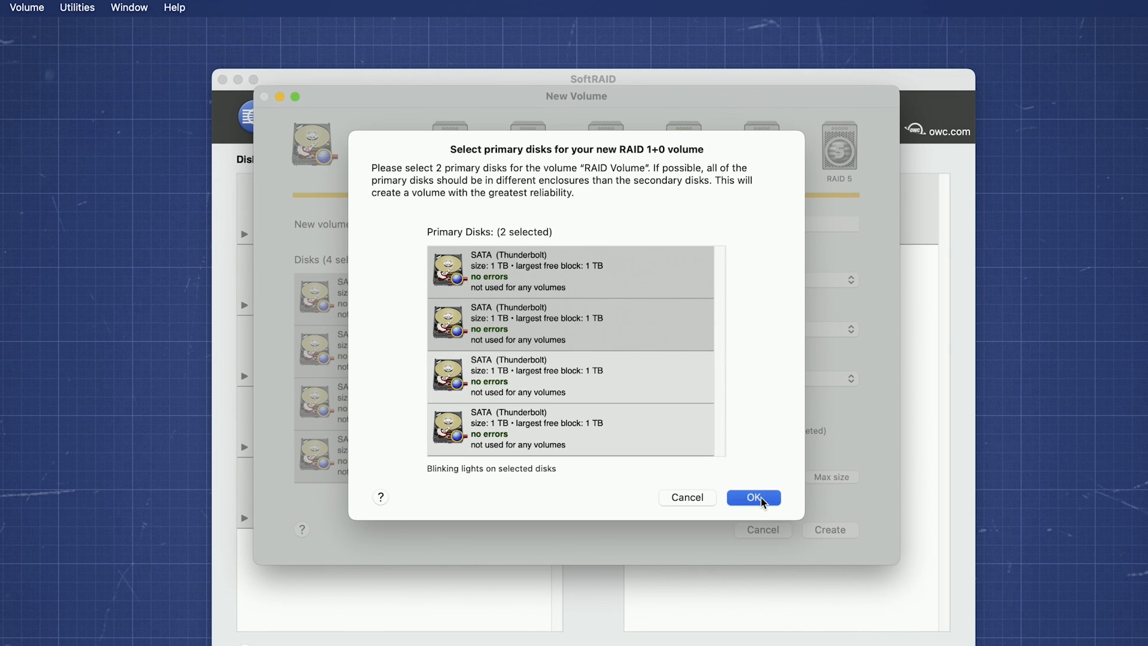
left_click(753, 498)
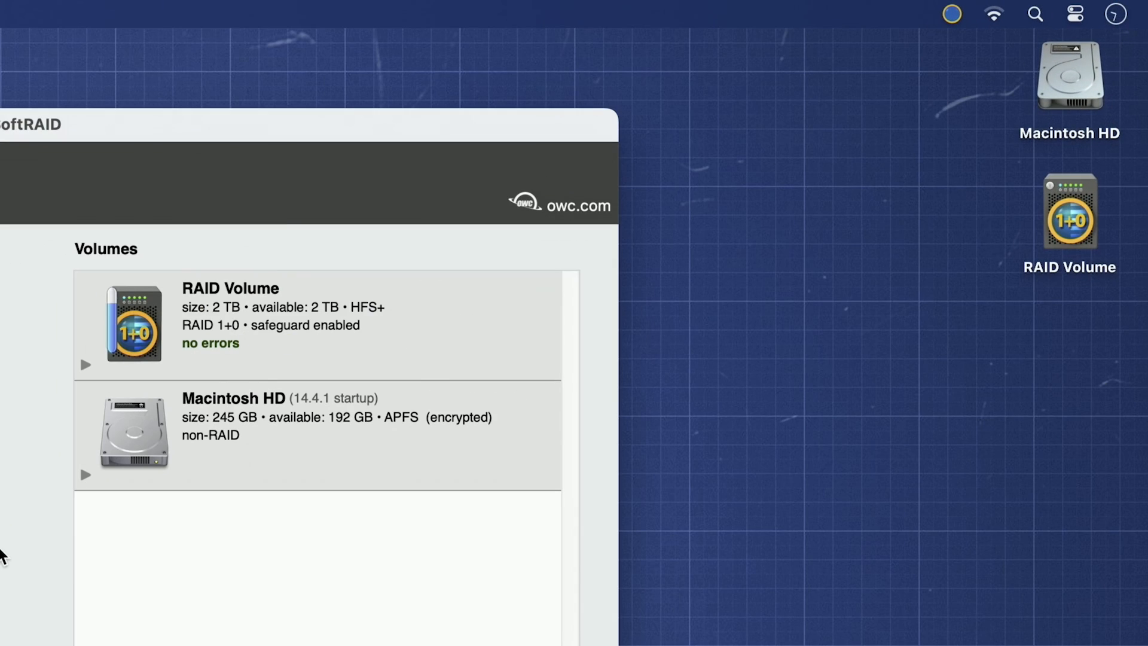
mouse_move(1028, 234)
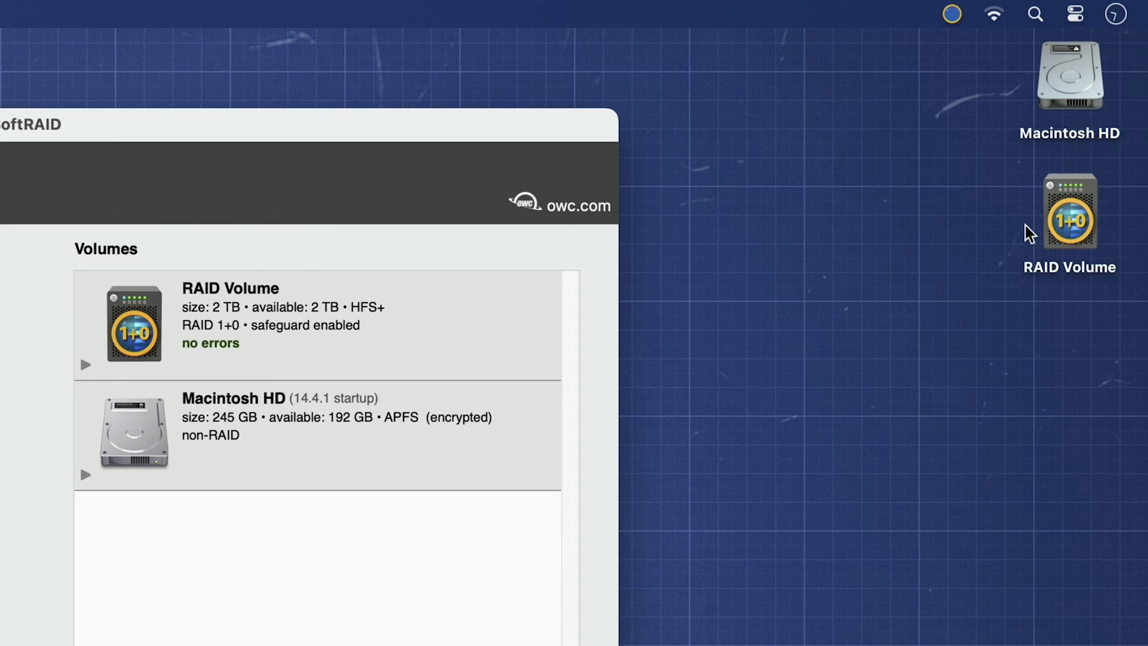